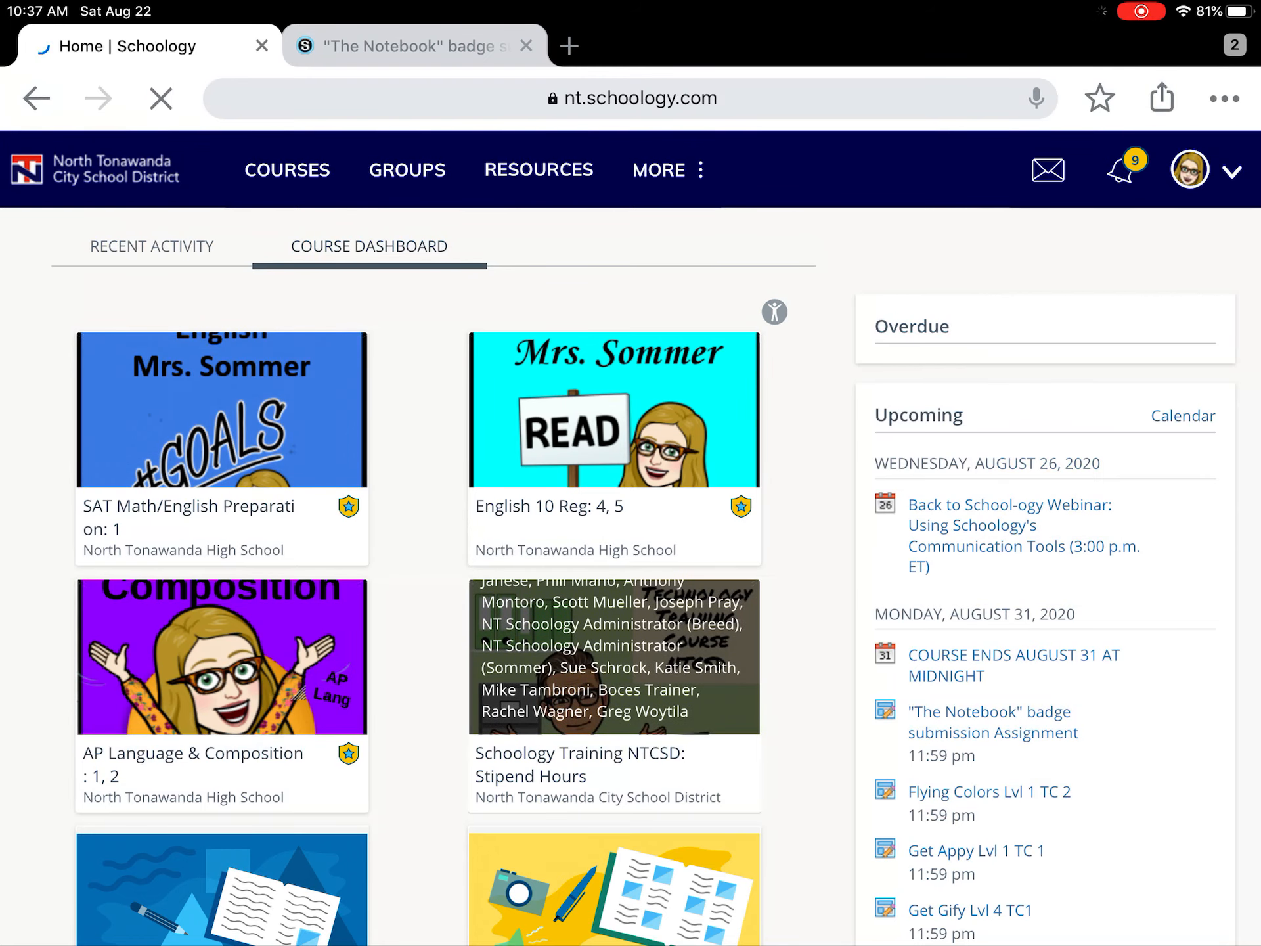
Open the Schoology Training NTCSD: Stipend Hours course and scroll through its announcement and Level 1–4 materials
click(613, 759)
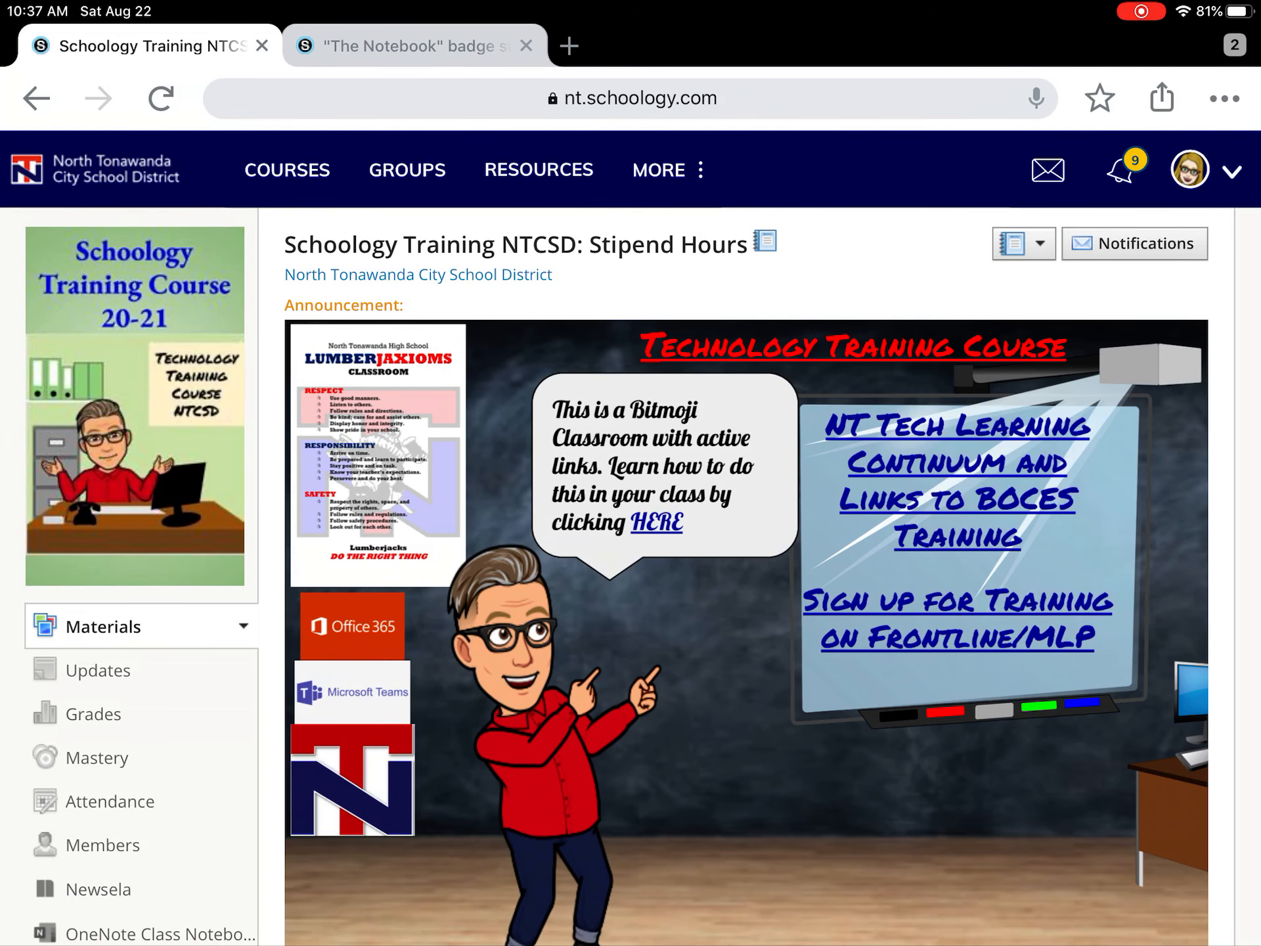
scroll(down, 3)
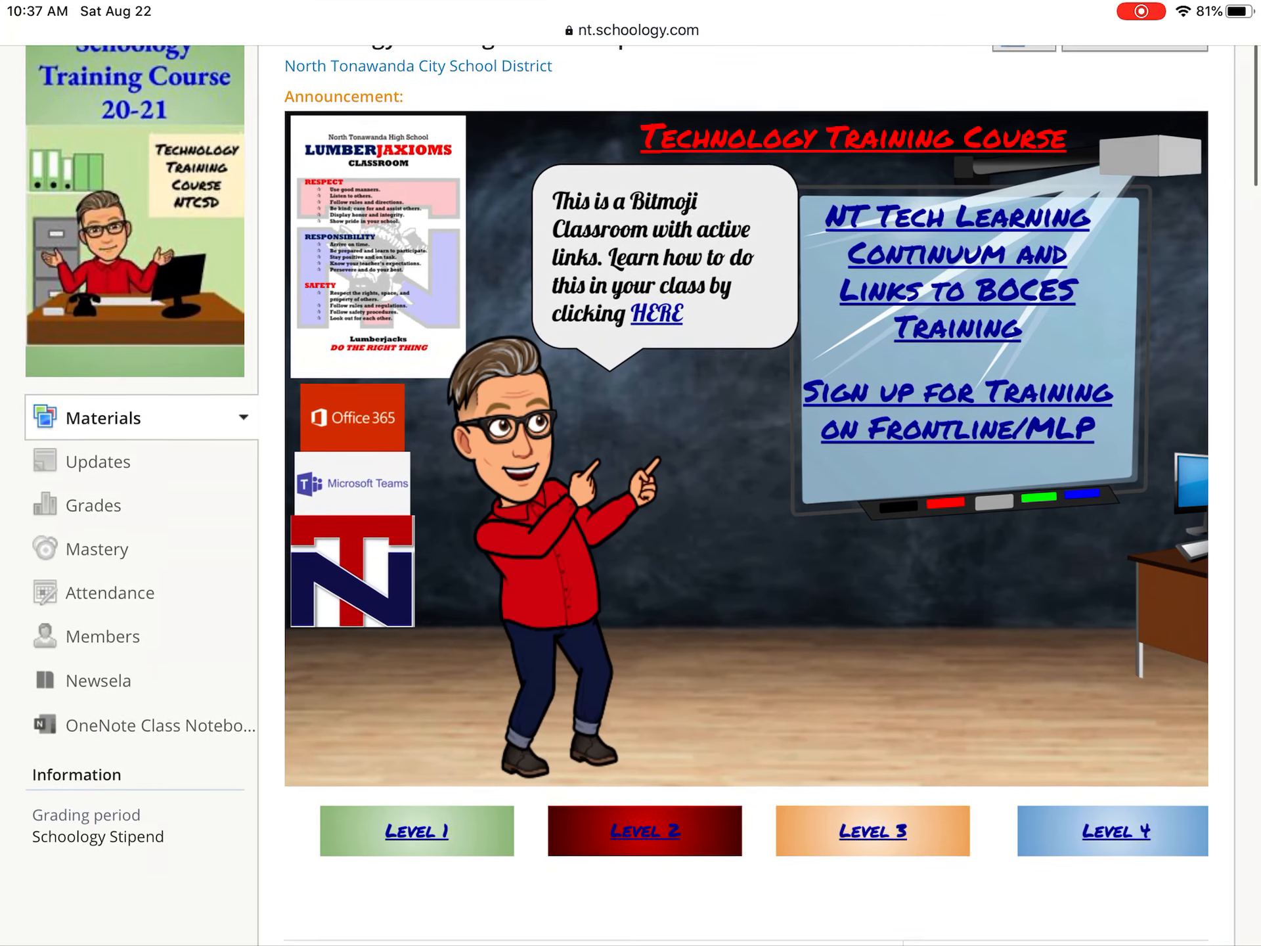
scroll(down, 3)
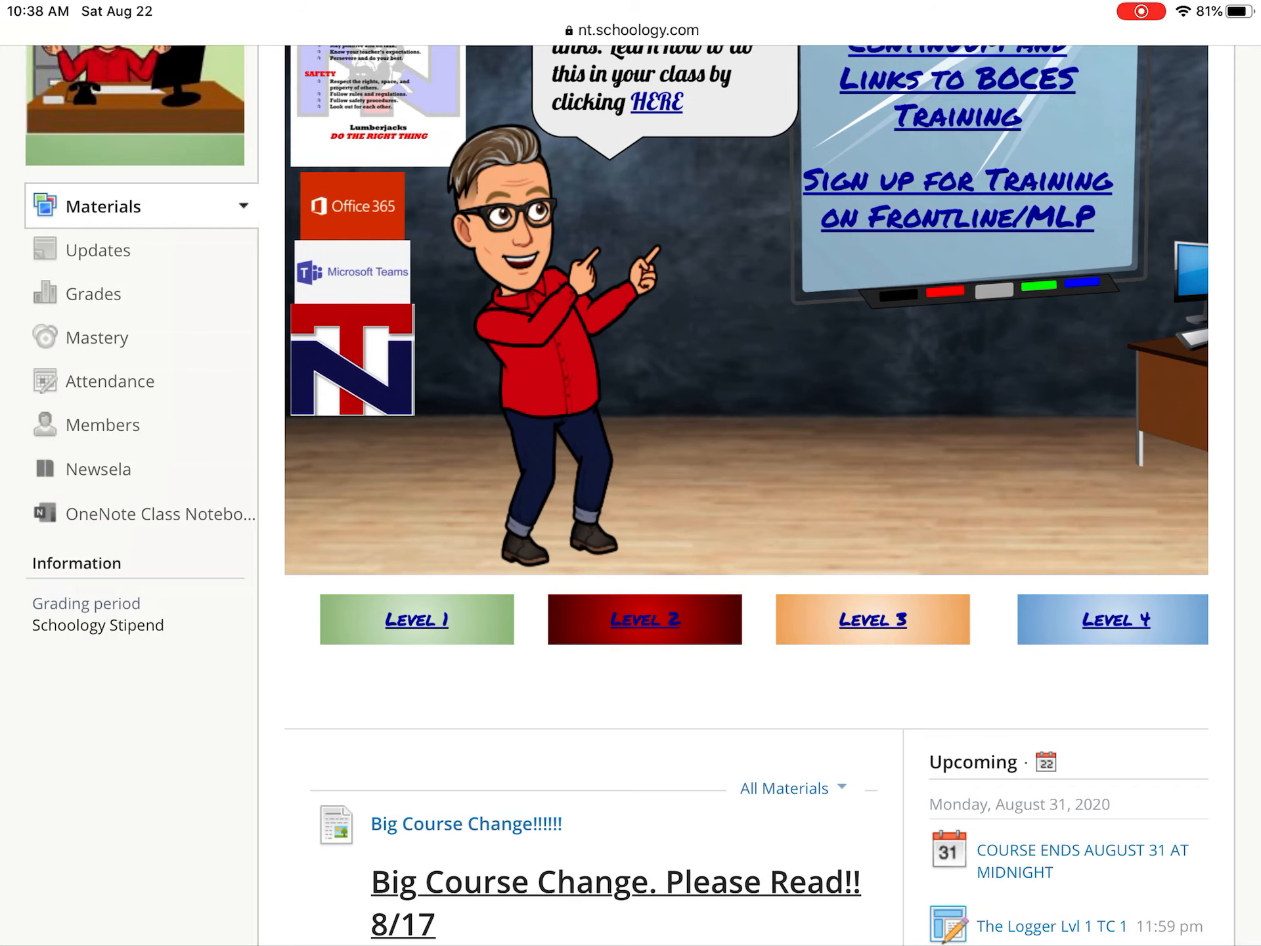
scroll(up, 3)
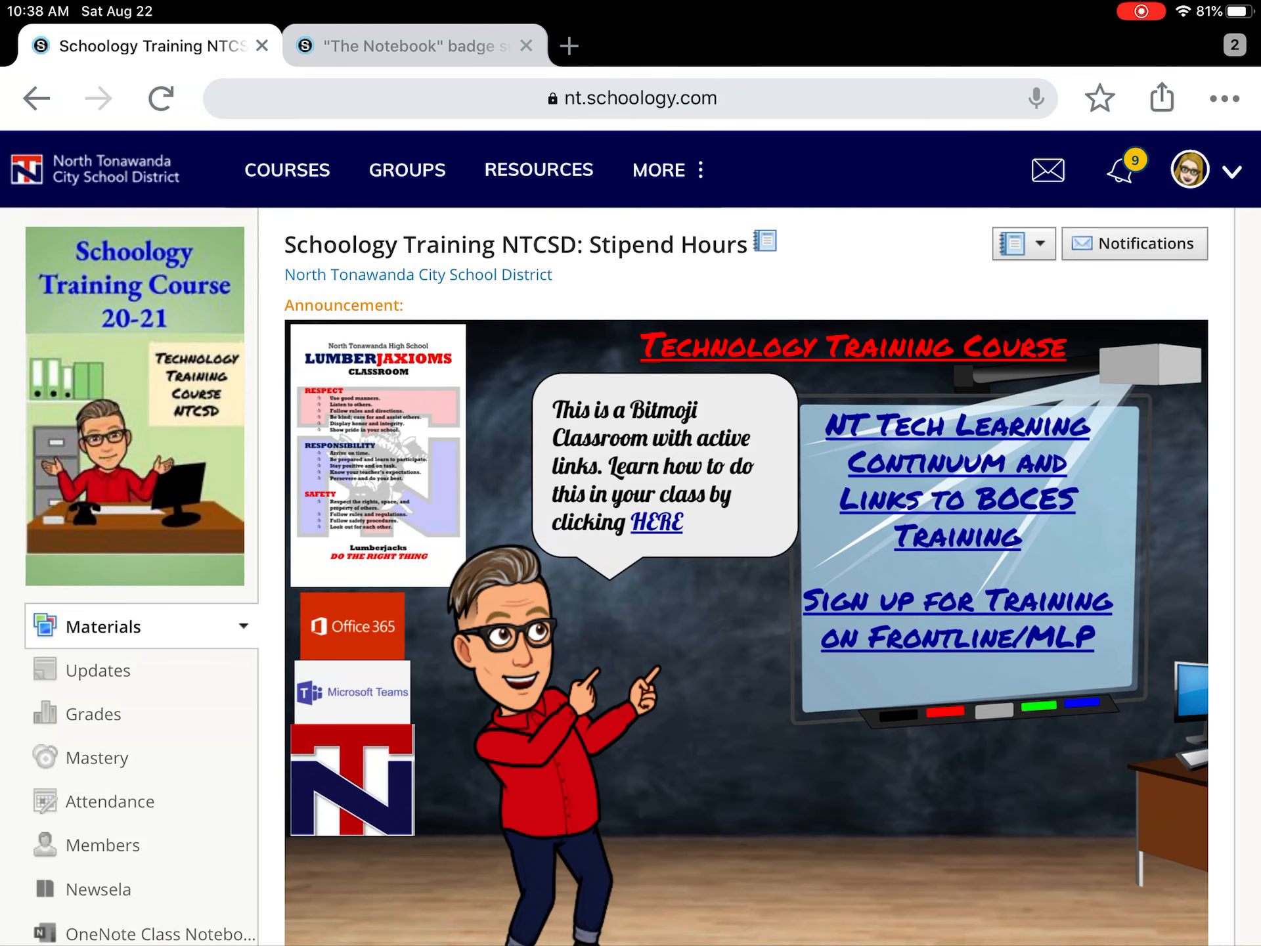
scroll(down, 3)
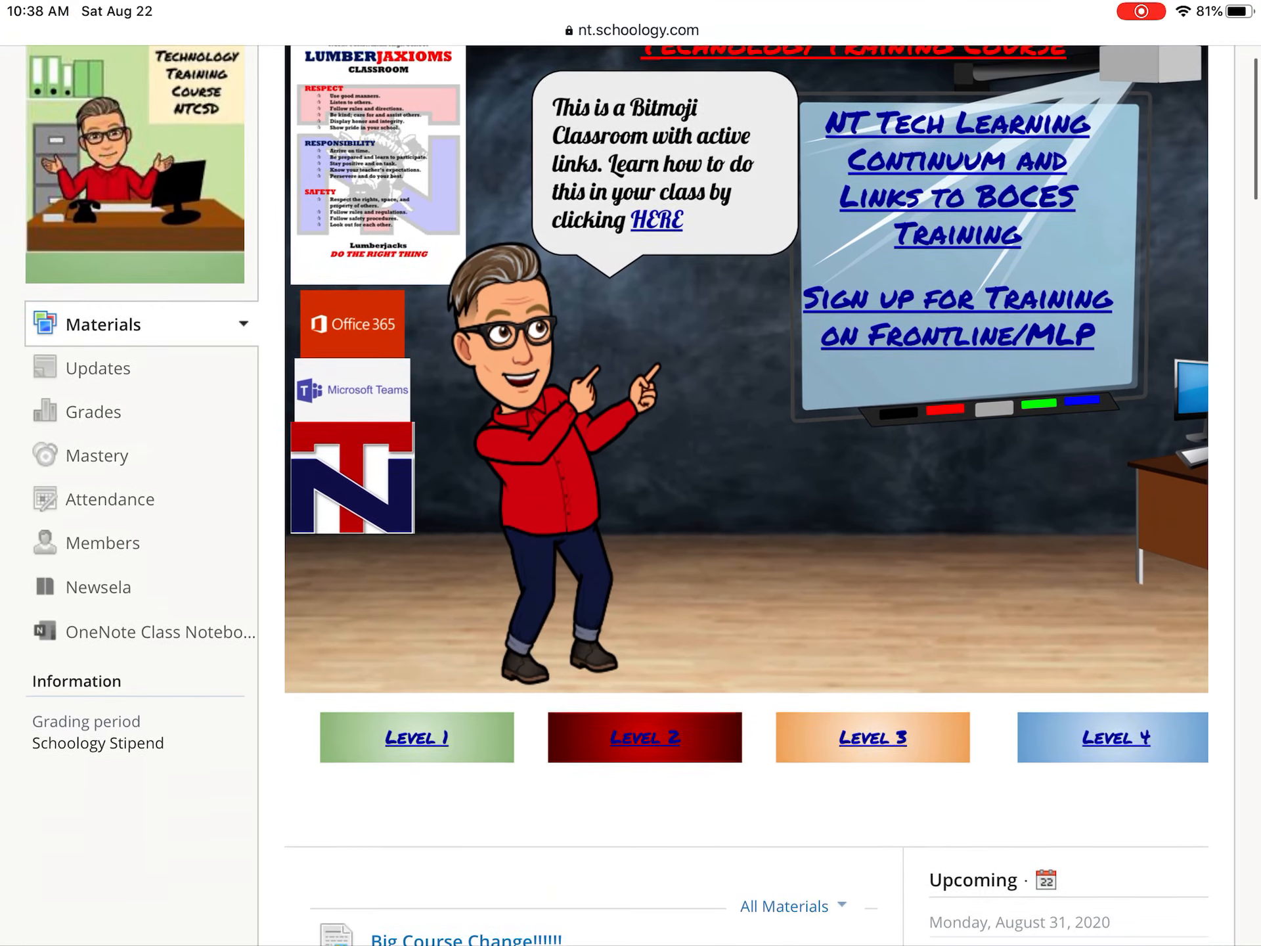
scroll(down, 3)
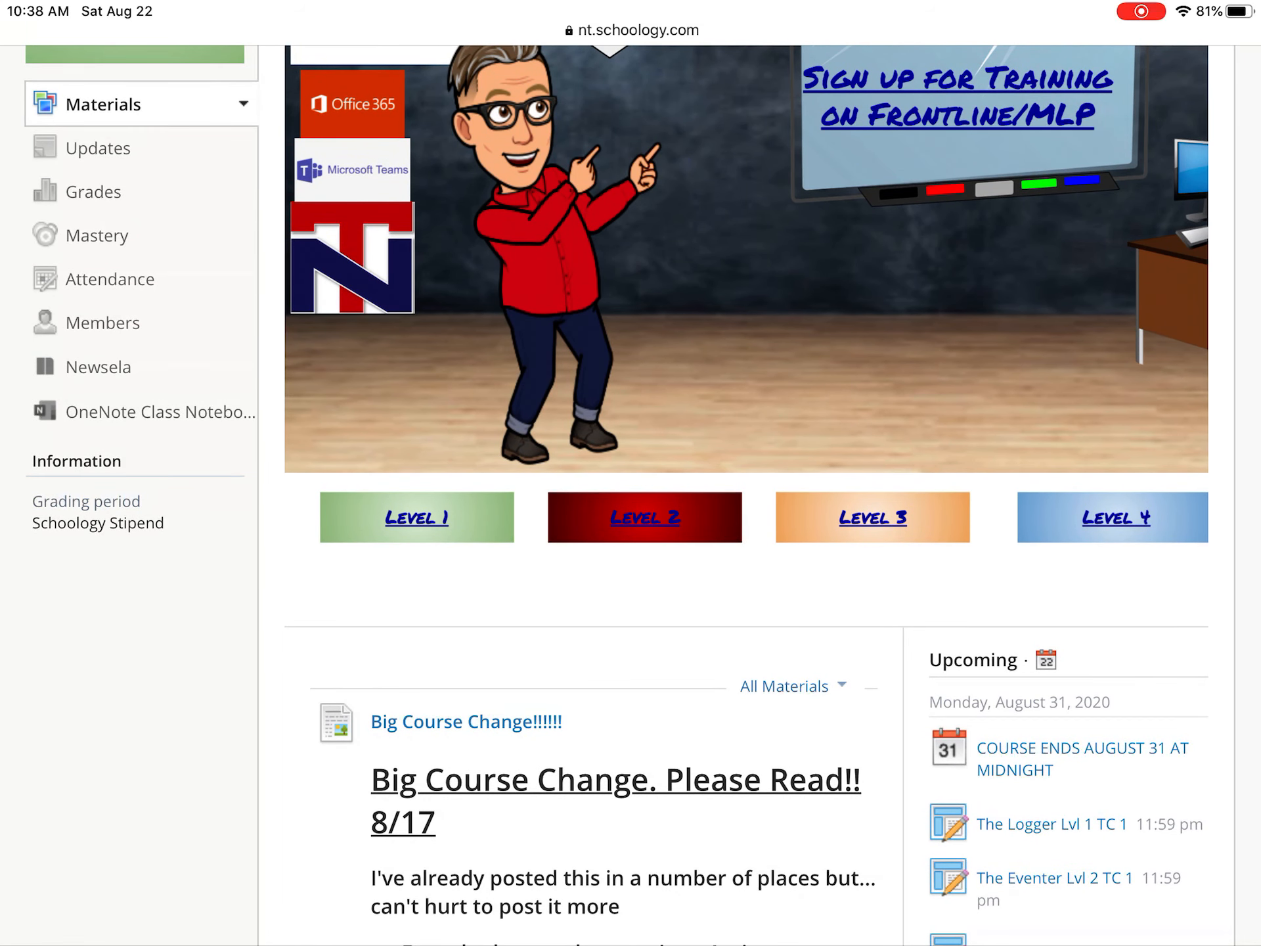
Launch the course's OneNote Class Notebook, landing on New Section 1's Sample page
click(158, 412)
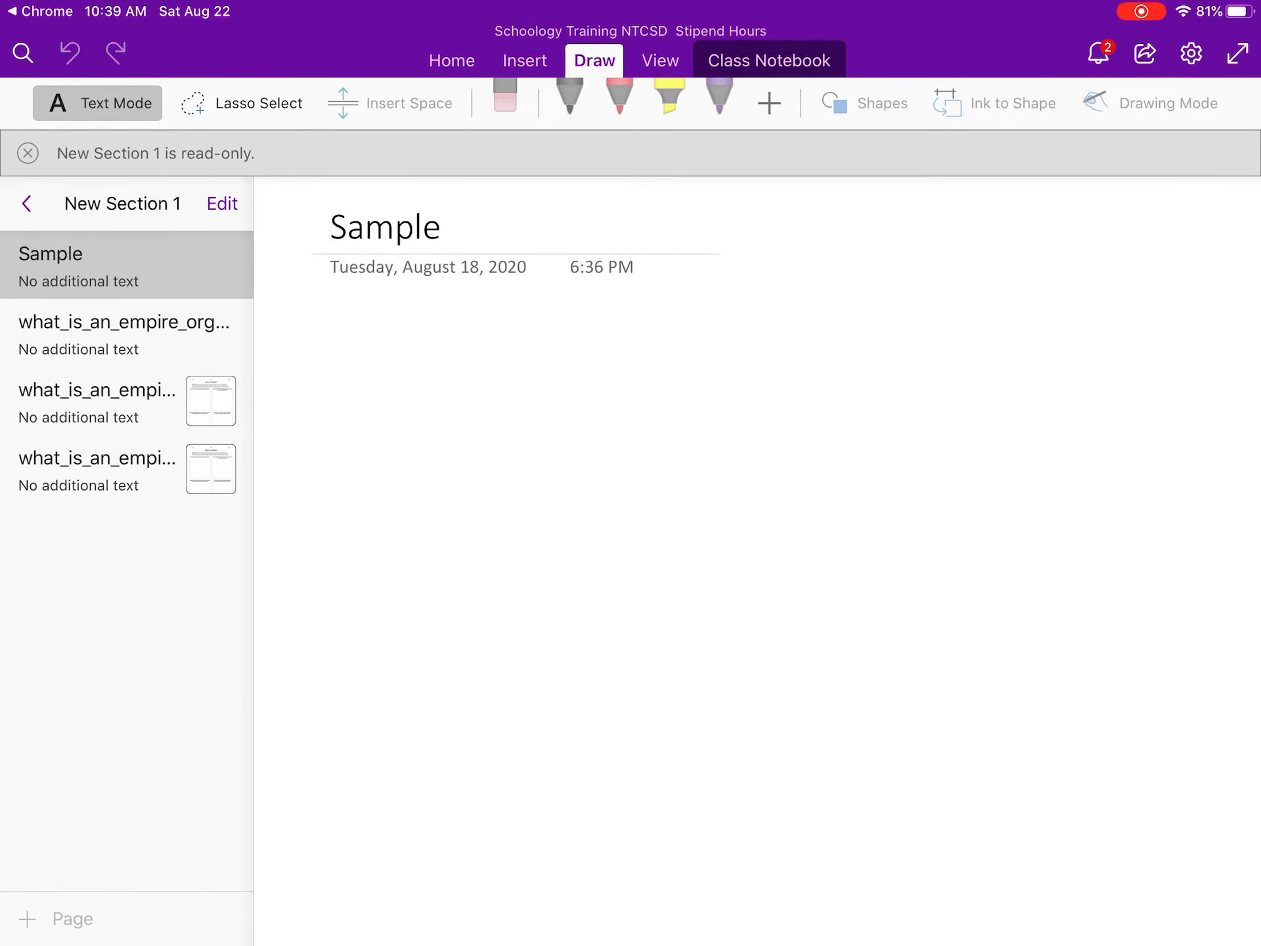
click(27, 203)
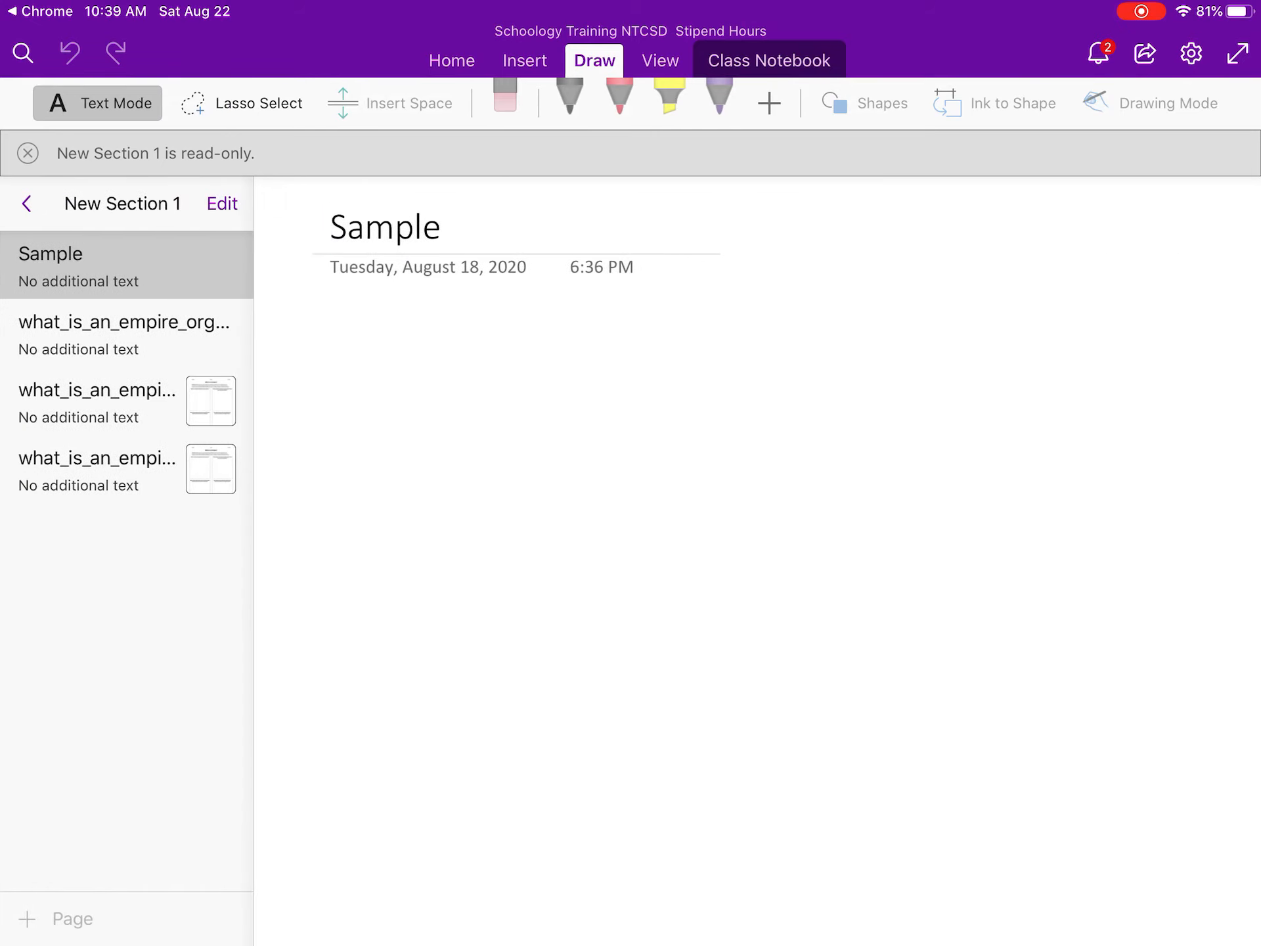
Open the Getting Started page under _Content Library, then bring up the iPad app switcher
click(26, 203)
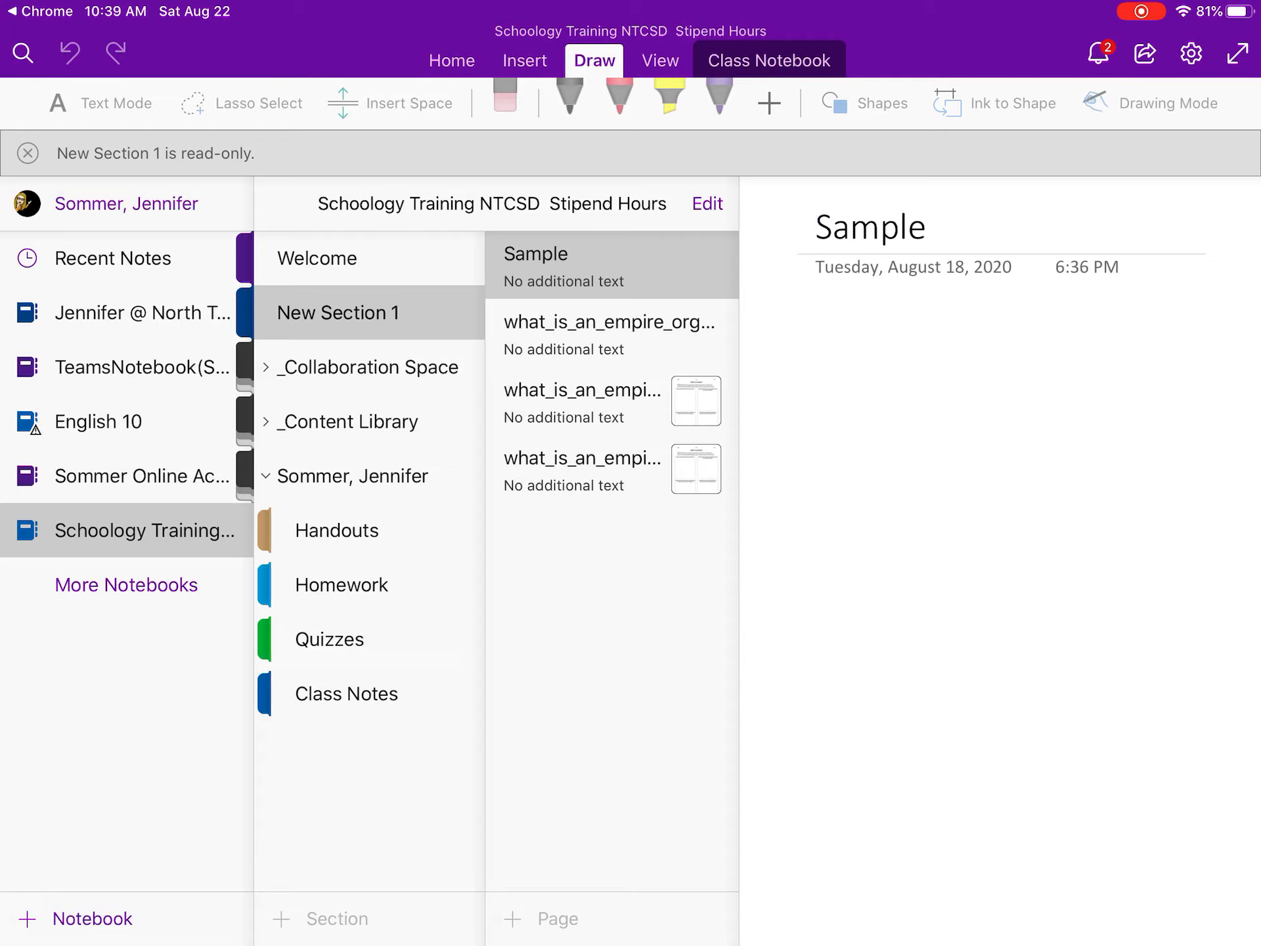
click(270, 420)
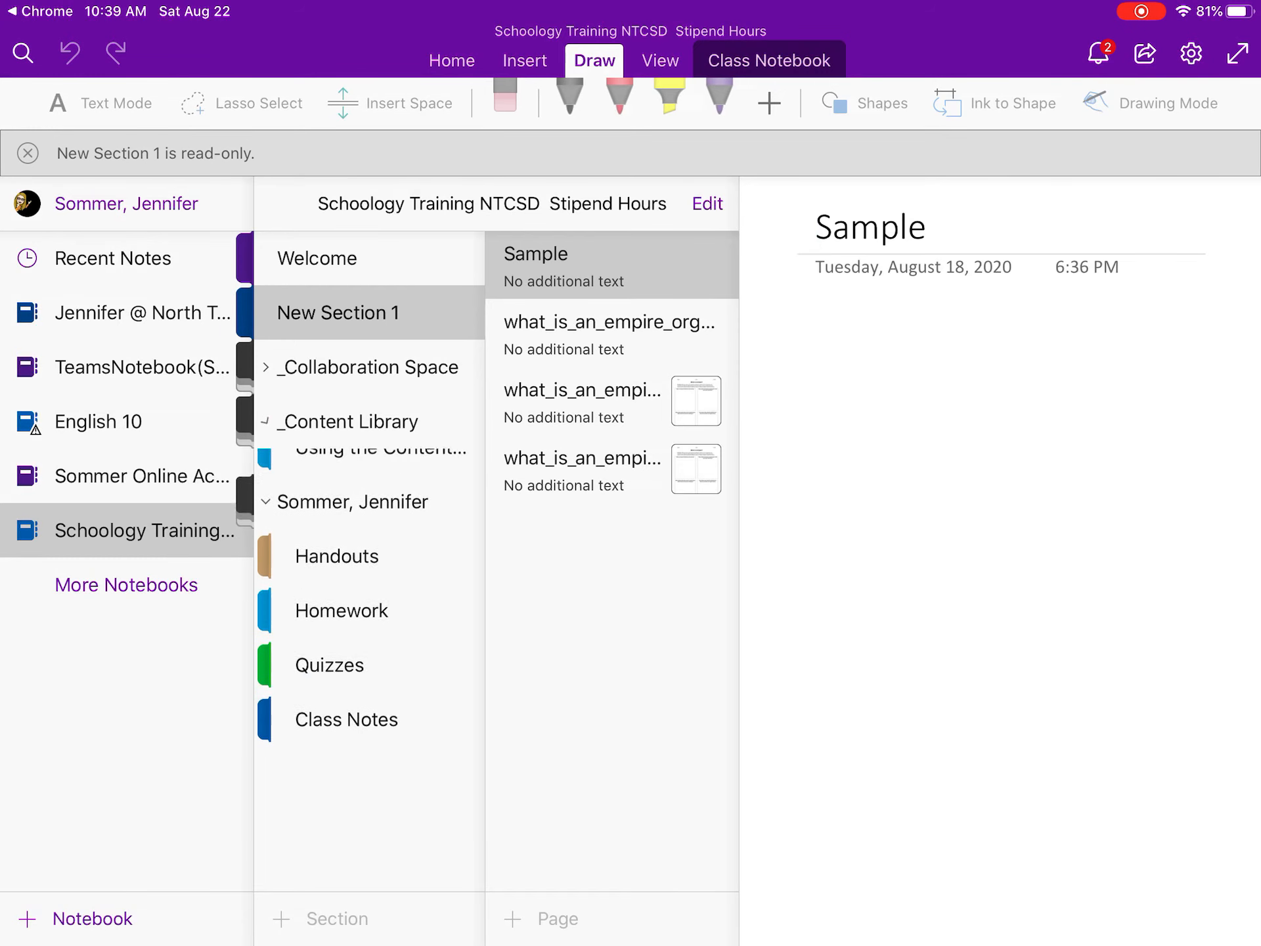
click(394, 448)
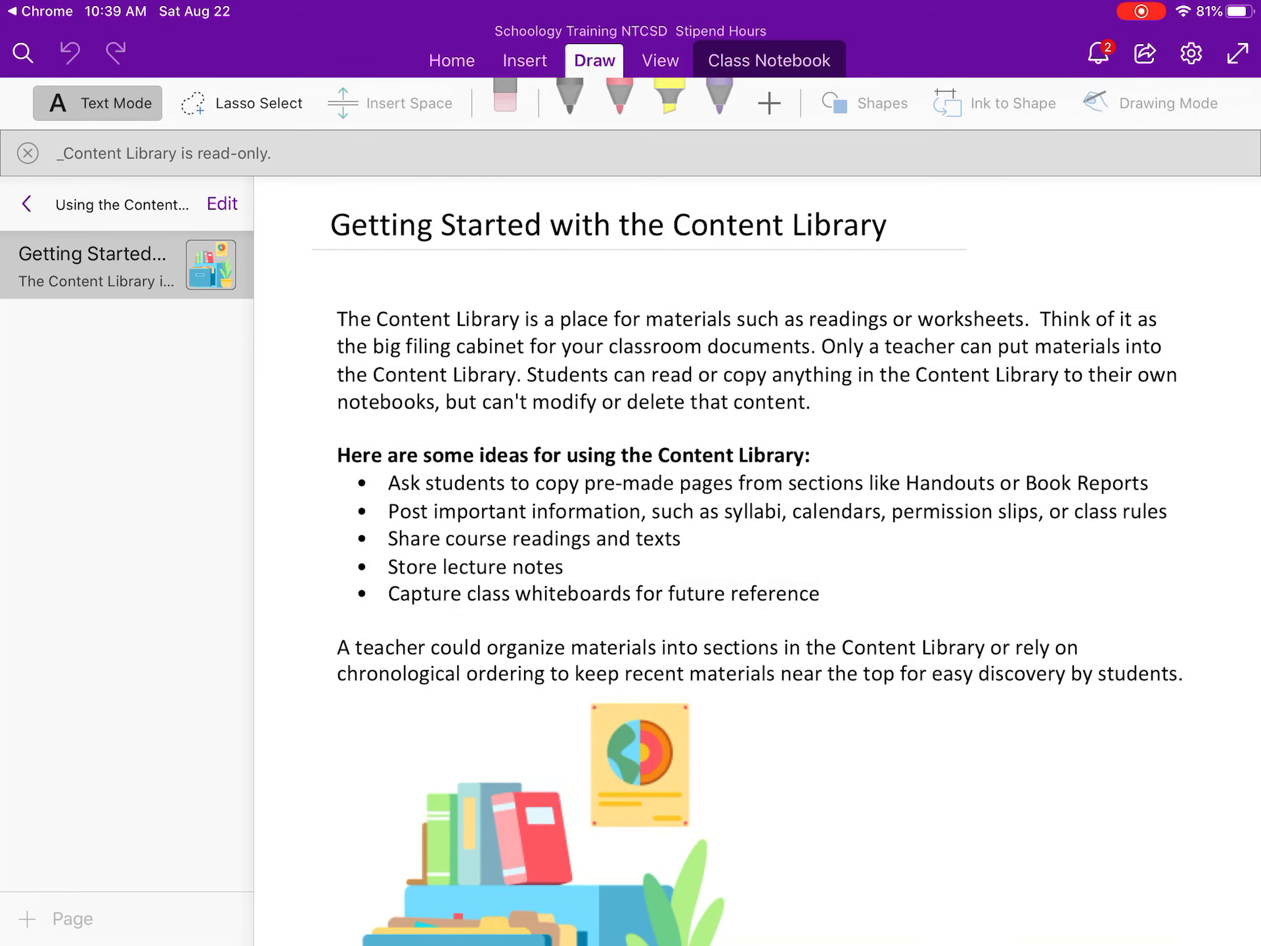
click(24, 204)
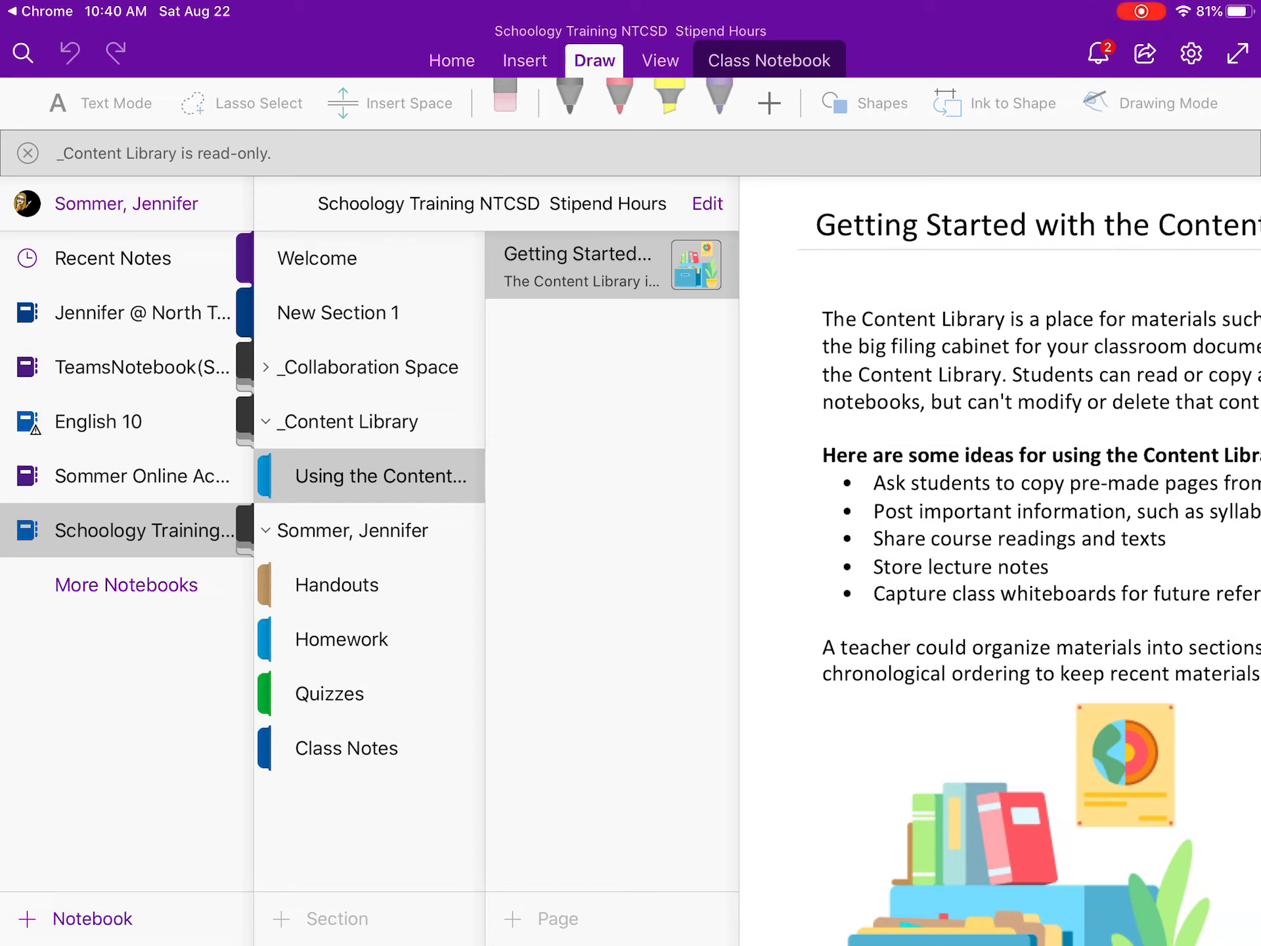
click(266, 530)
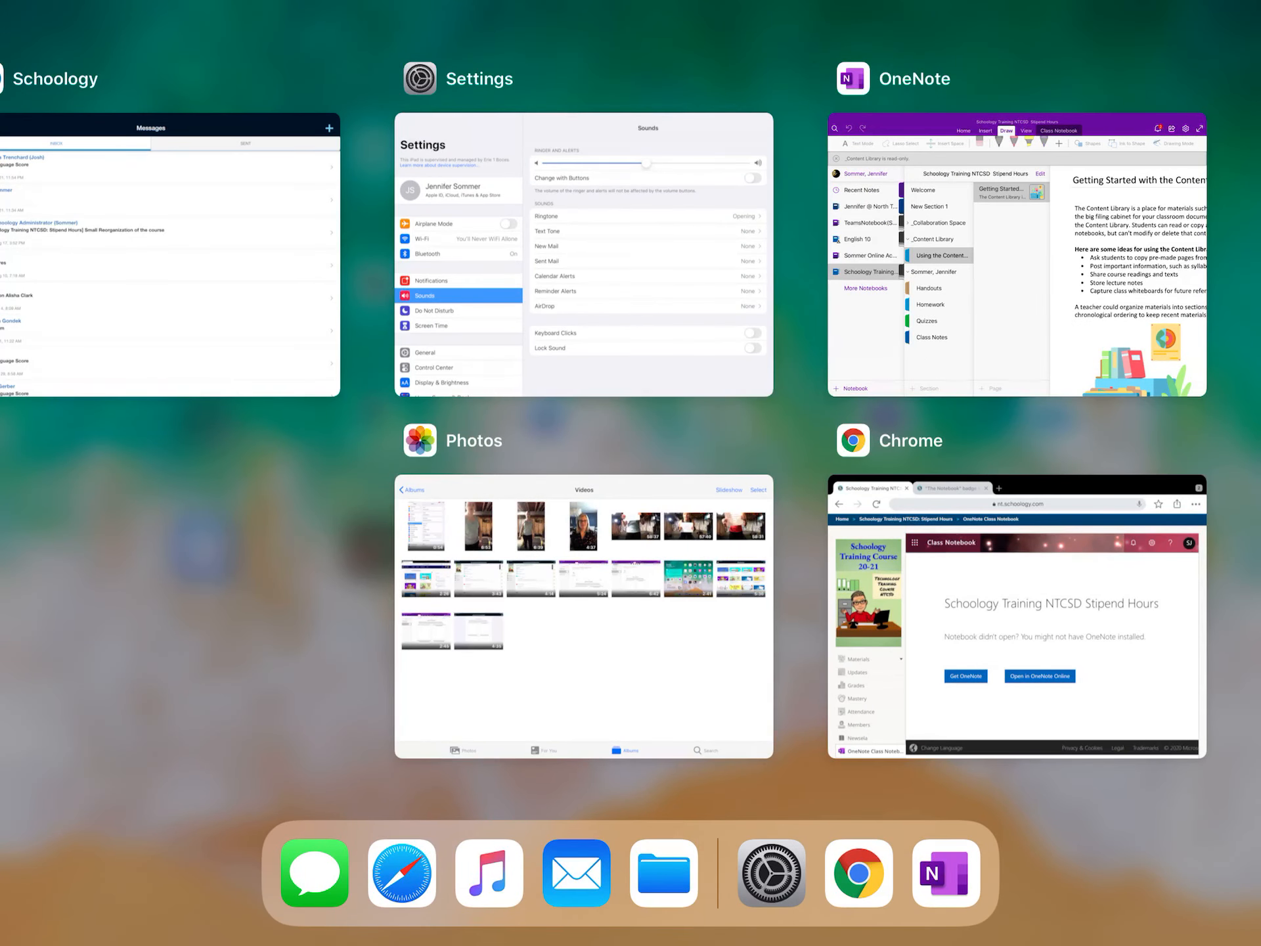
Switch to Schoology, reopen the Stipend Hours course via Courses, and scroll to Training Course 4
click(169, 242)
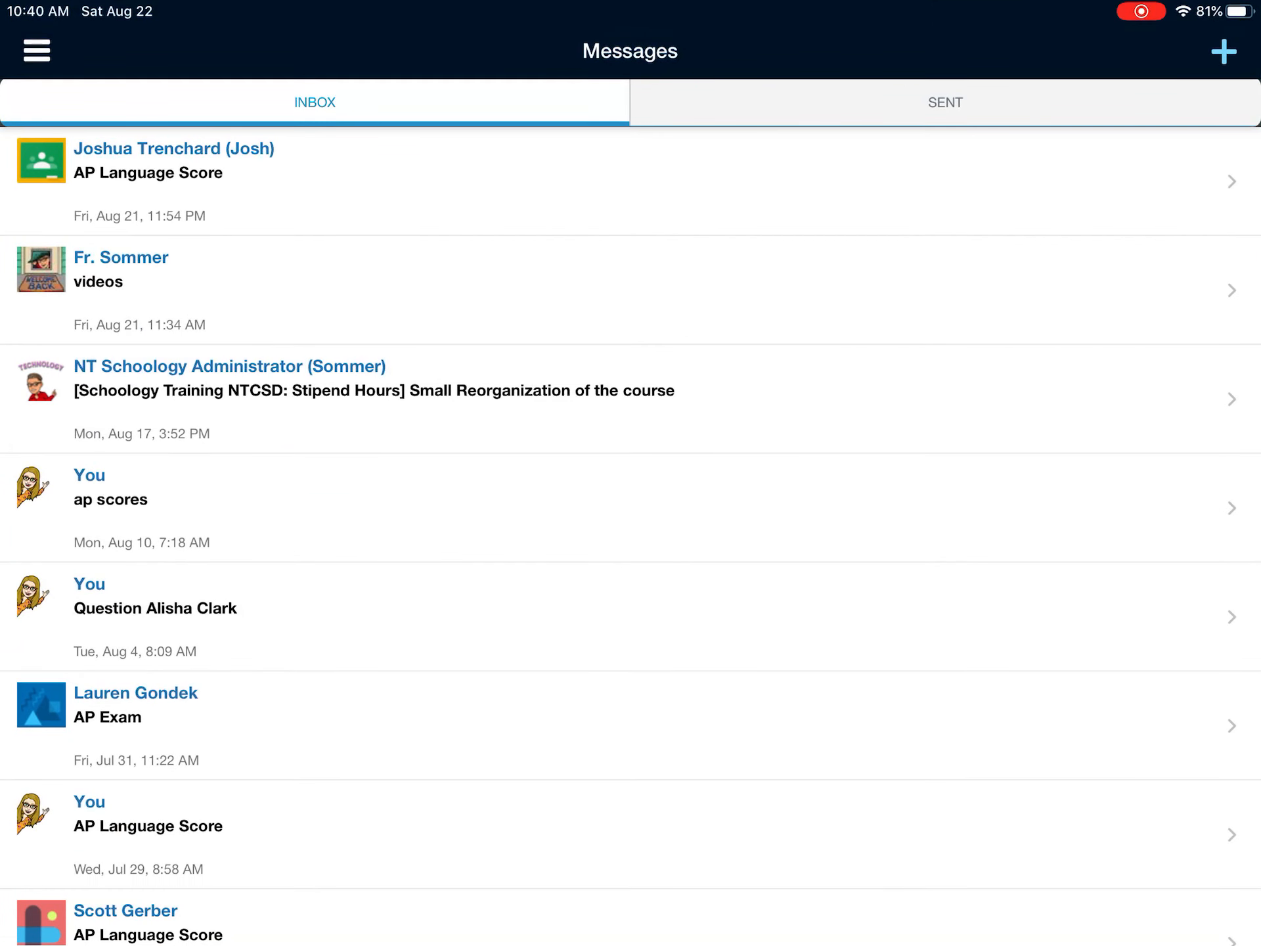
click(35, 50)
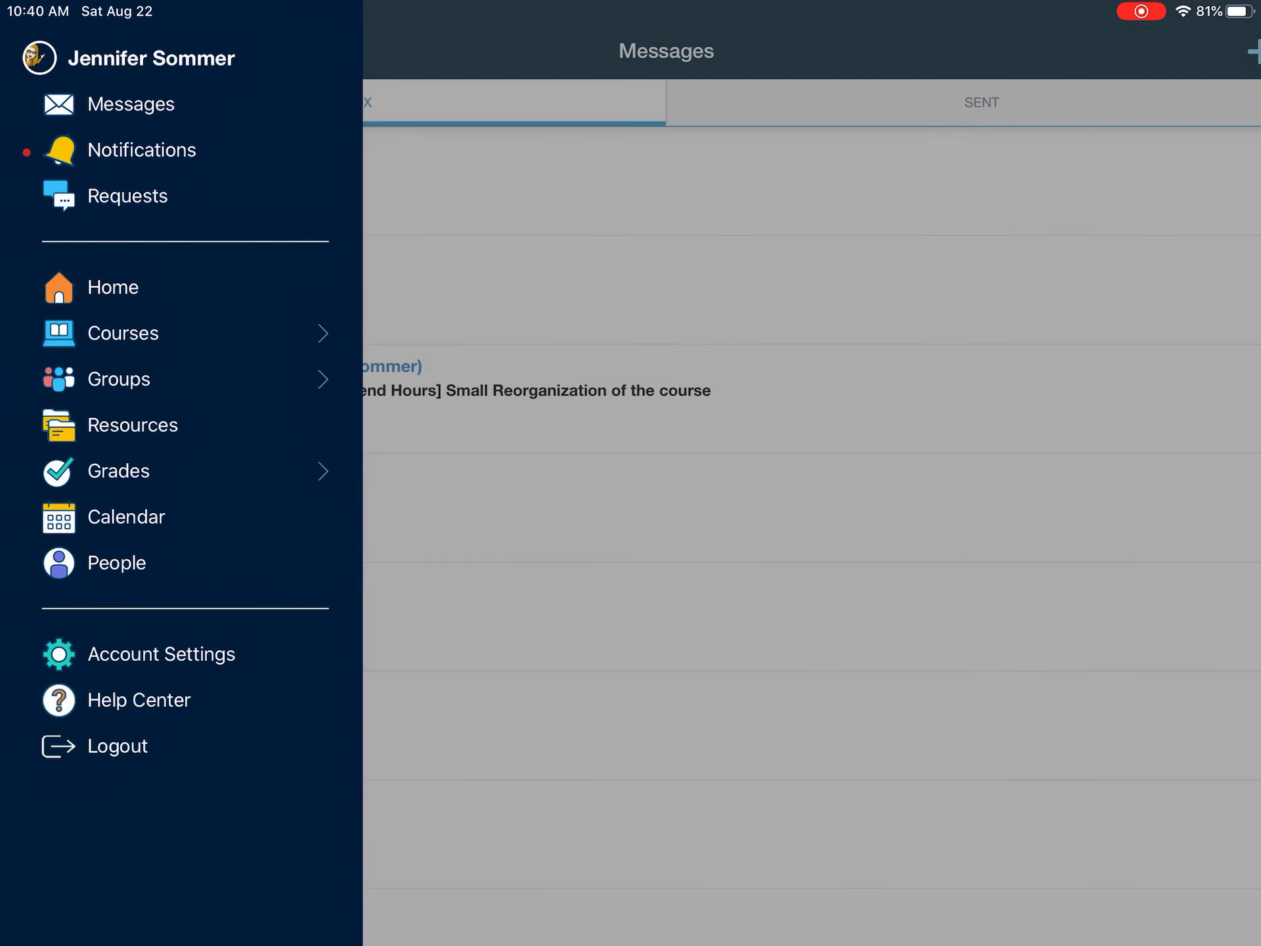
click(122, 333)
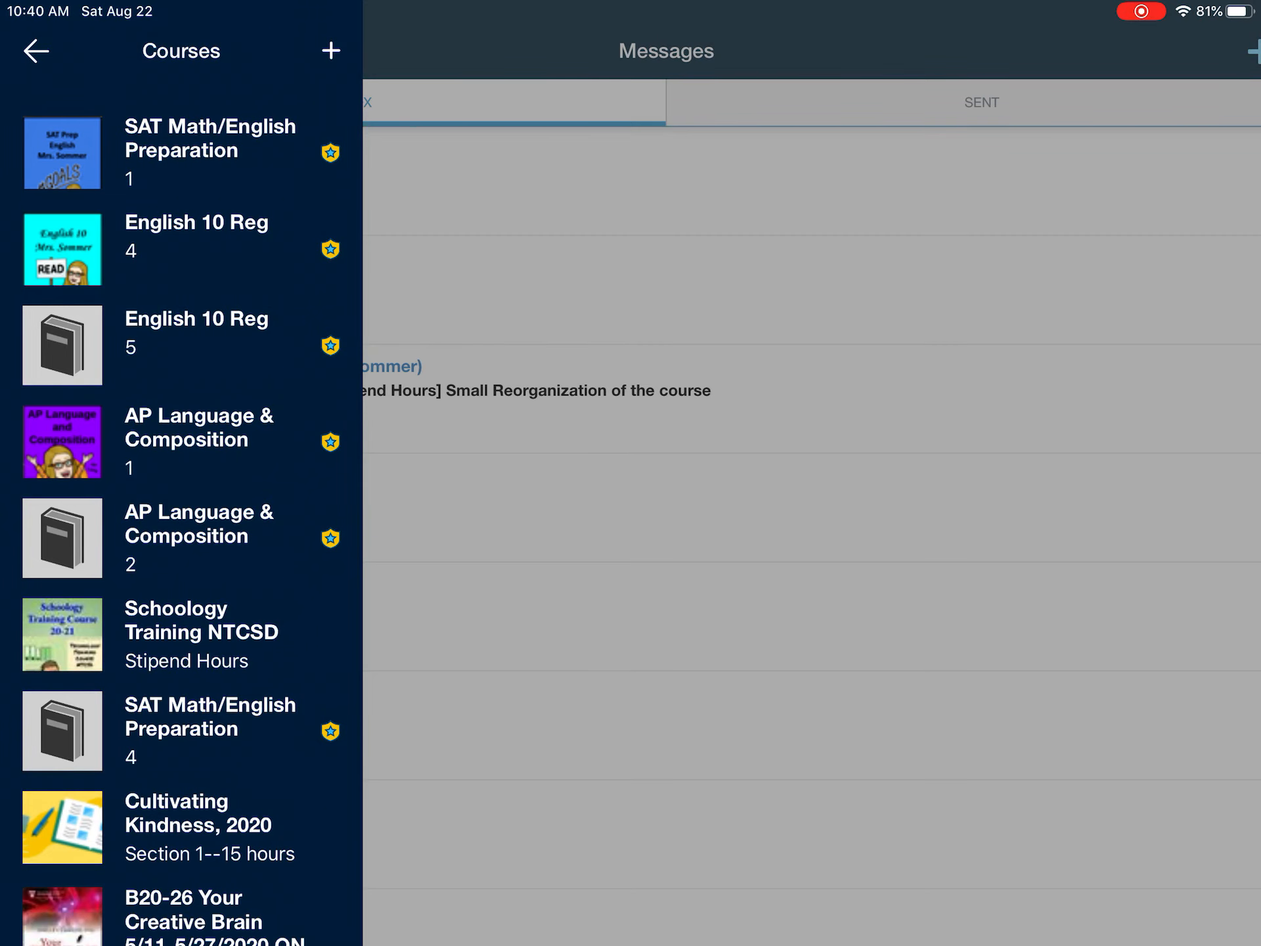
click(185, 633)
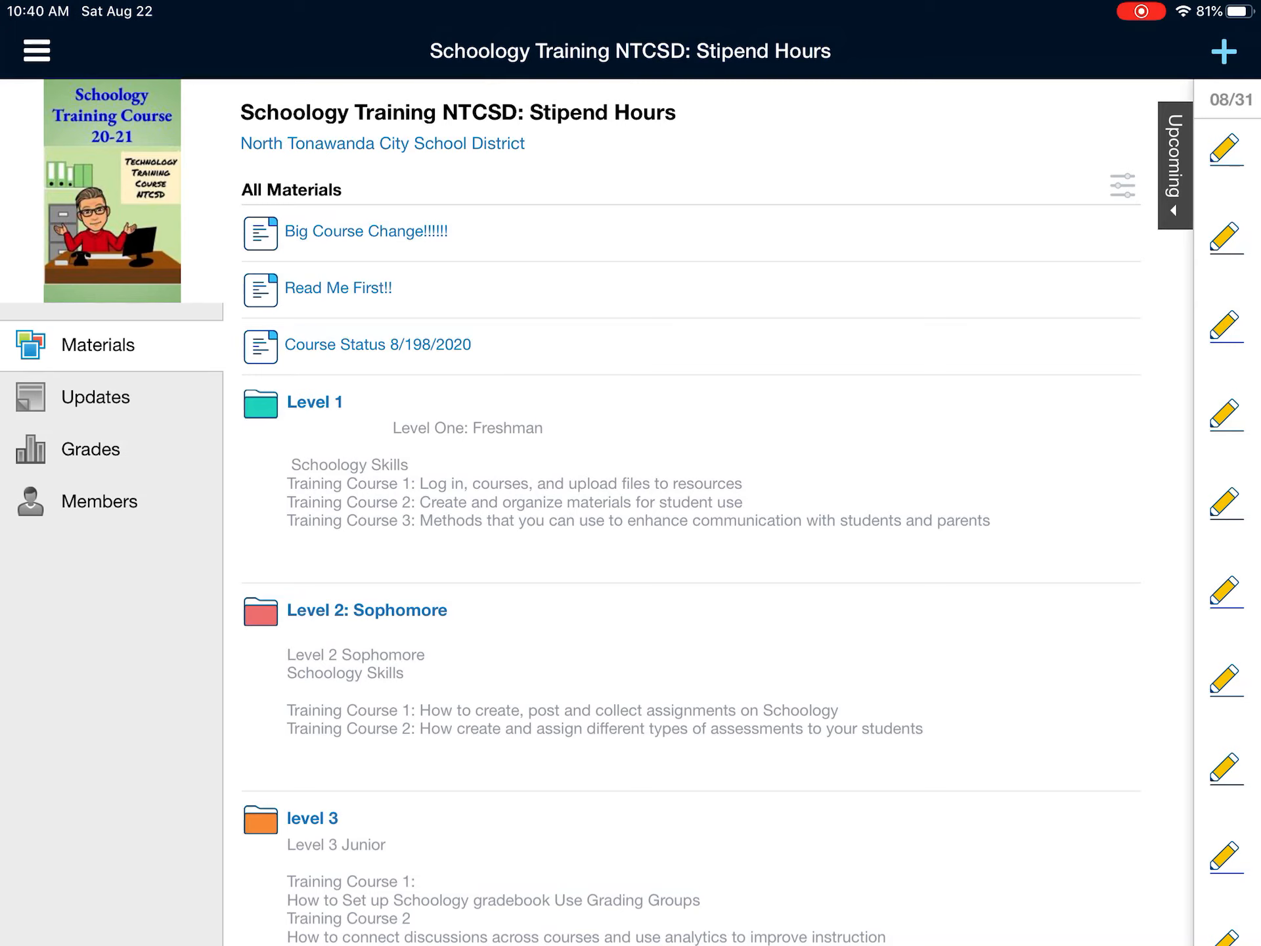
scroll(down, 3)
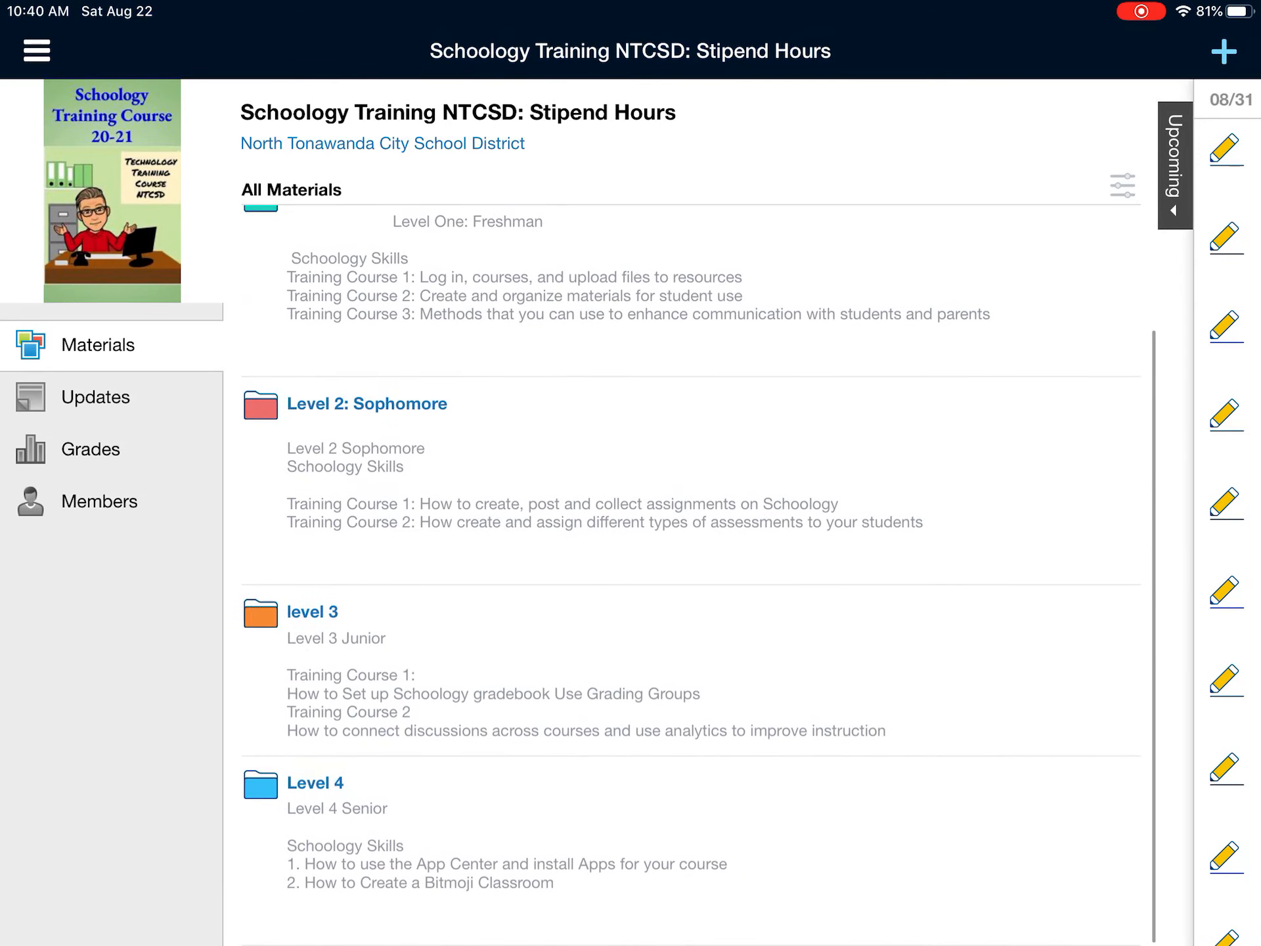
scroll(down, 3)
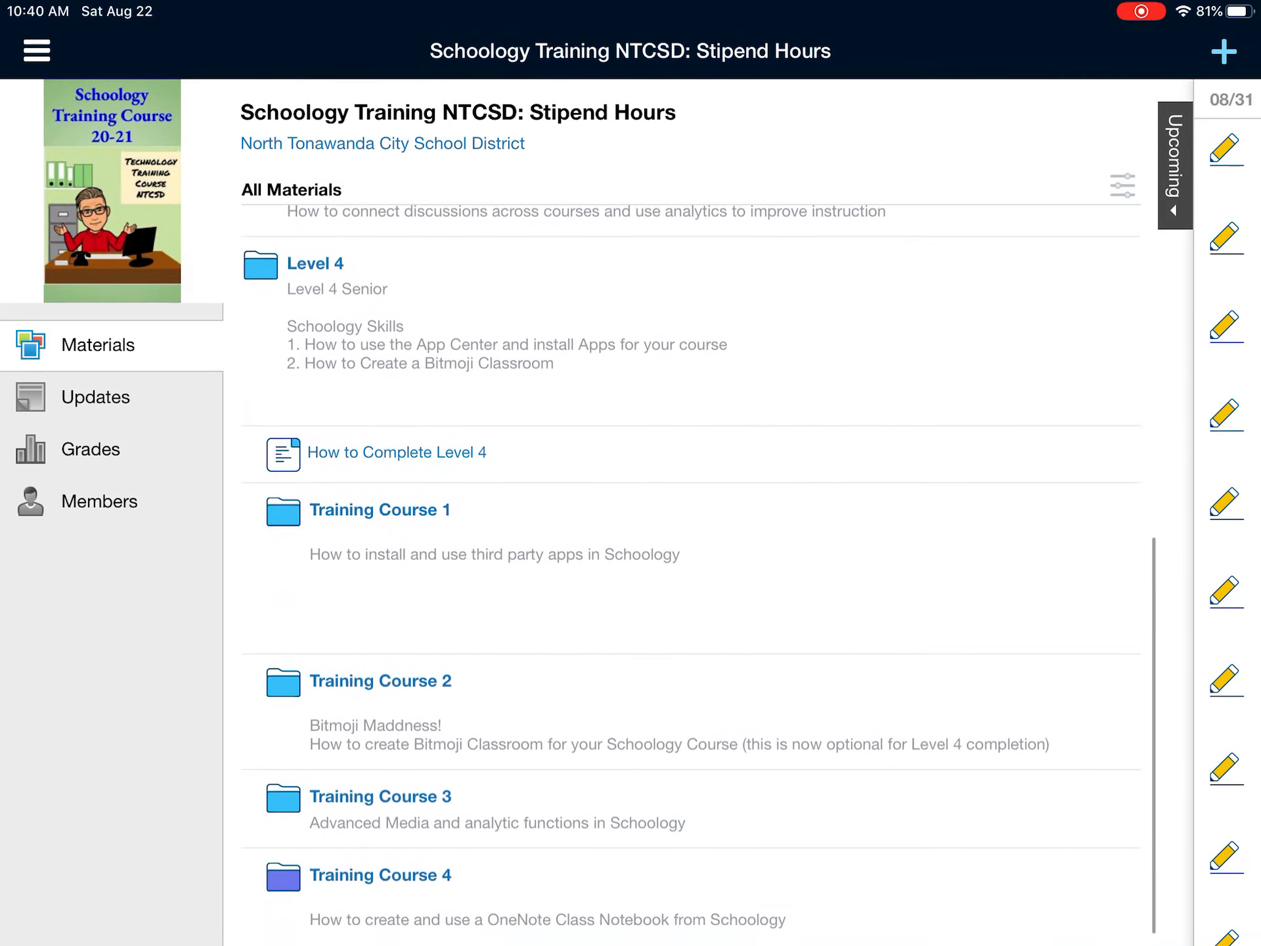
scroll(up, 3)
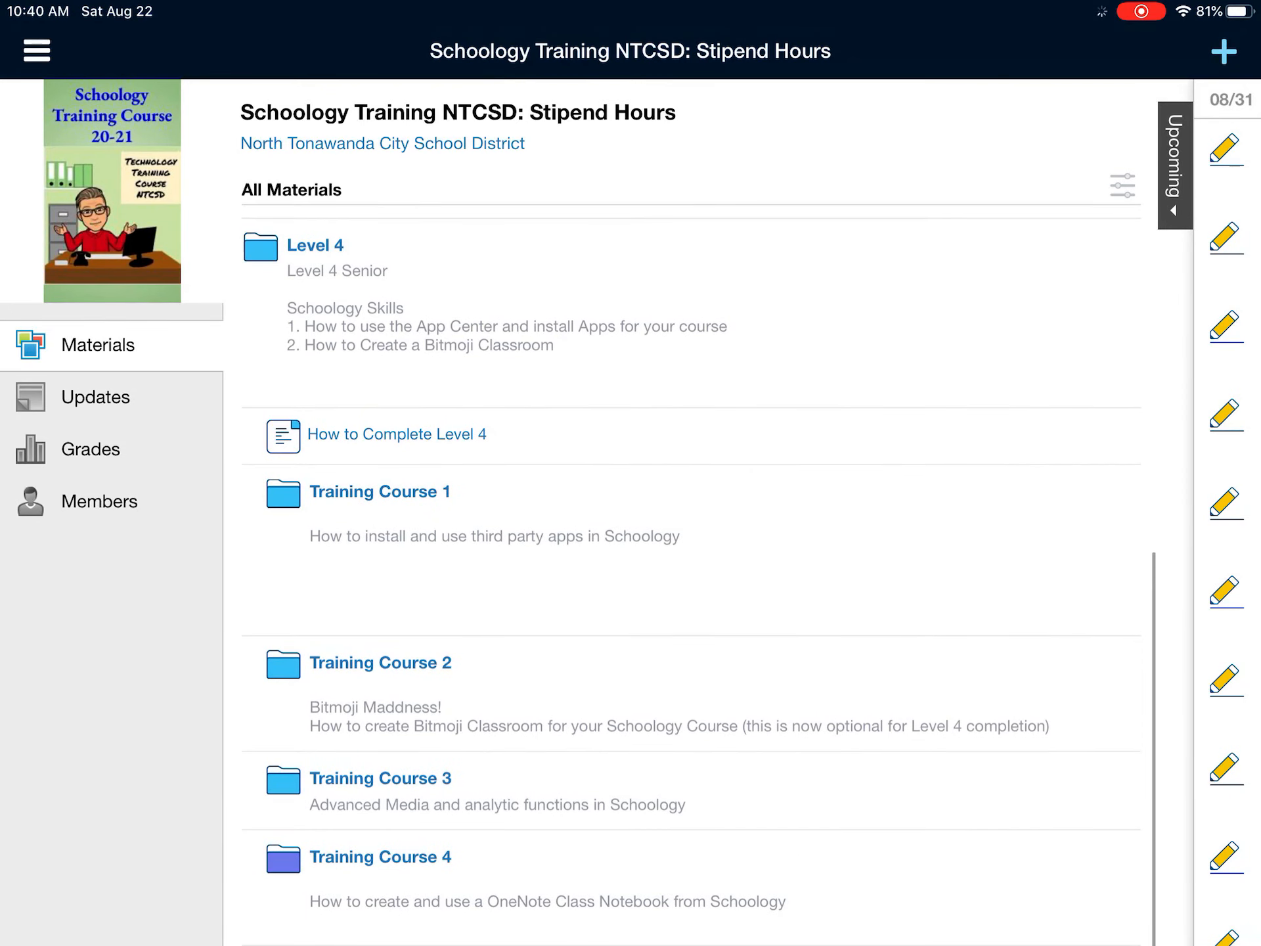
scroll(down, 3)
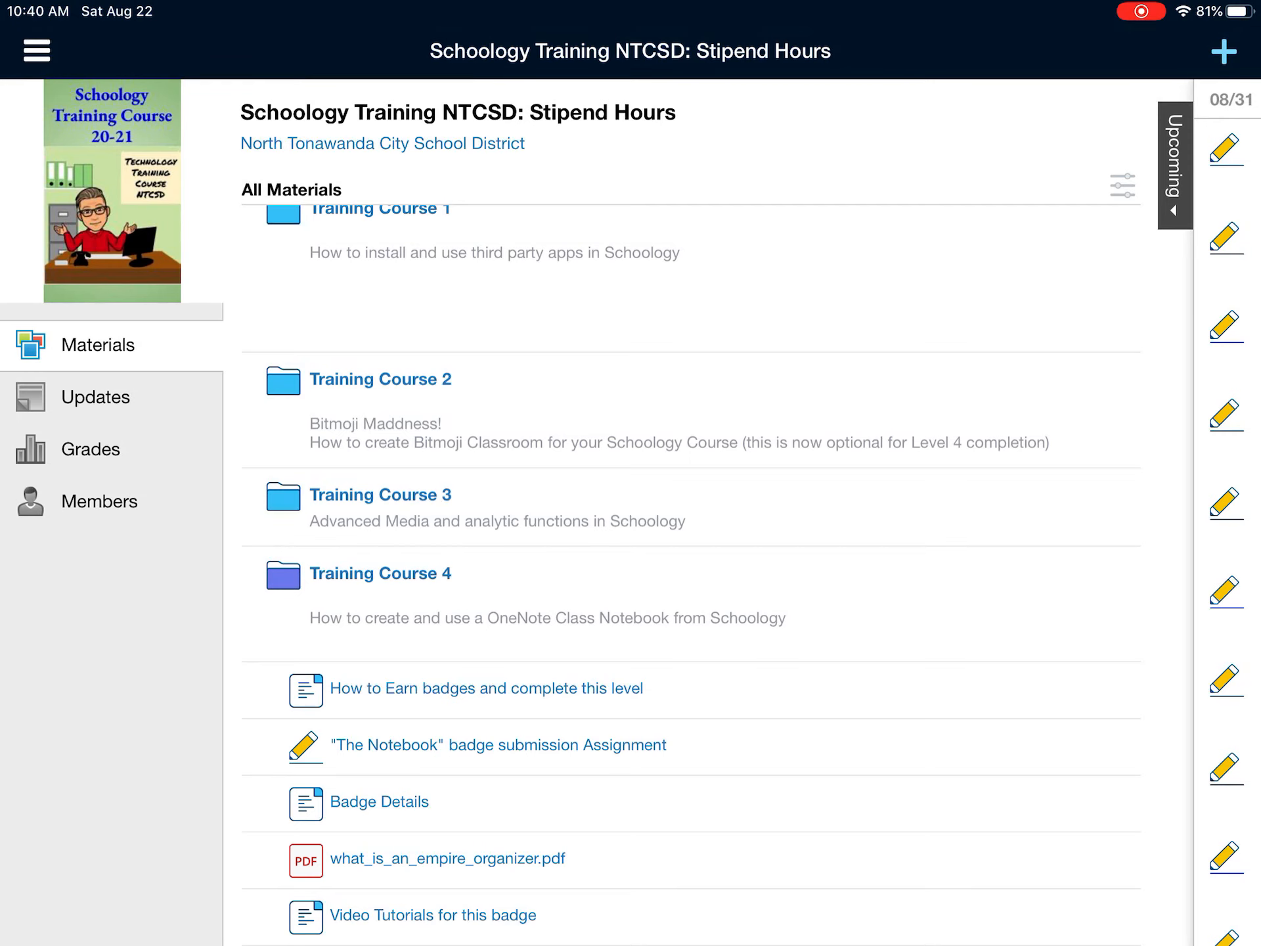
Open "The Notebook" badge submission assignment and show its one attachment
click(498, 745)
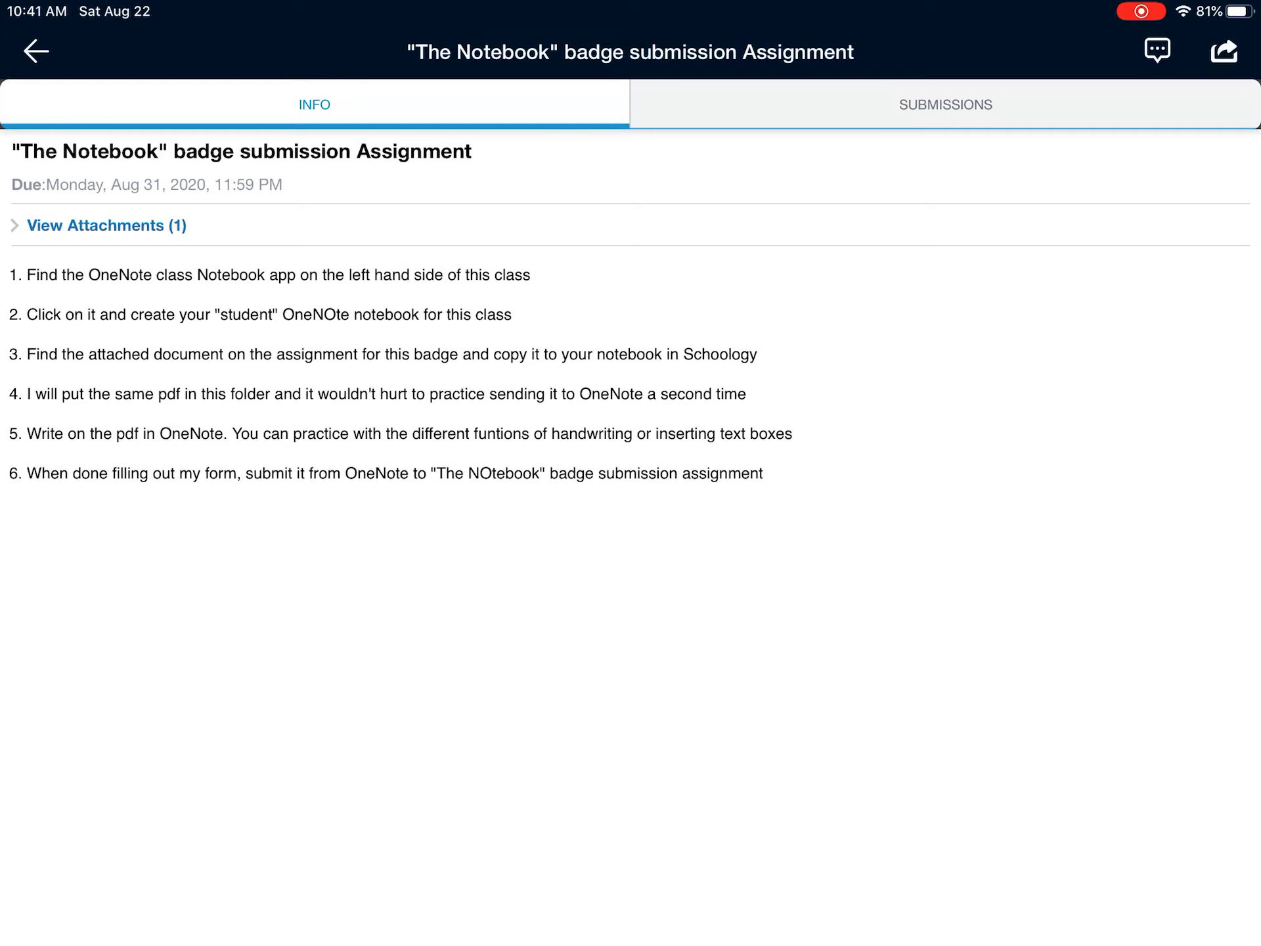
click(36, 51)
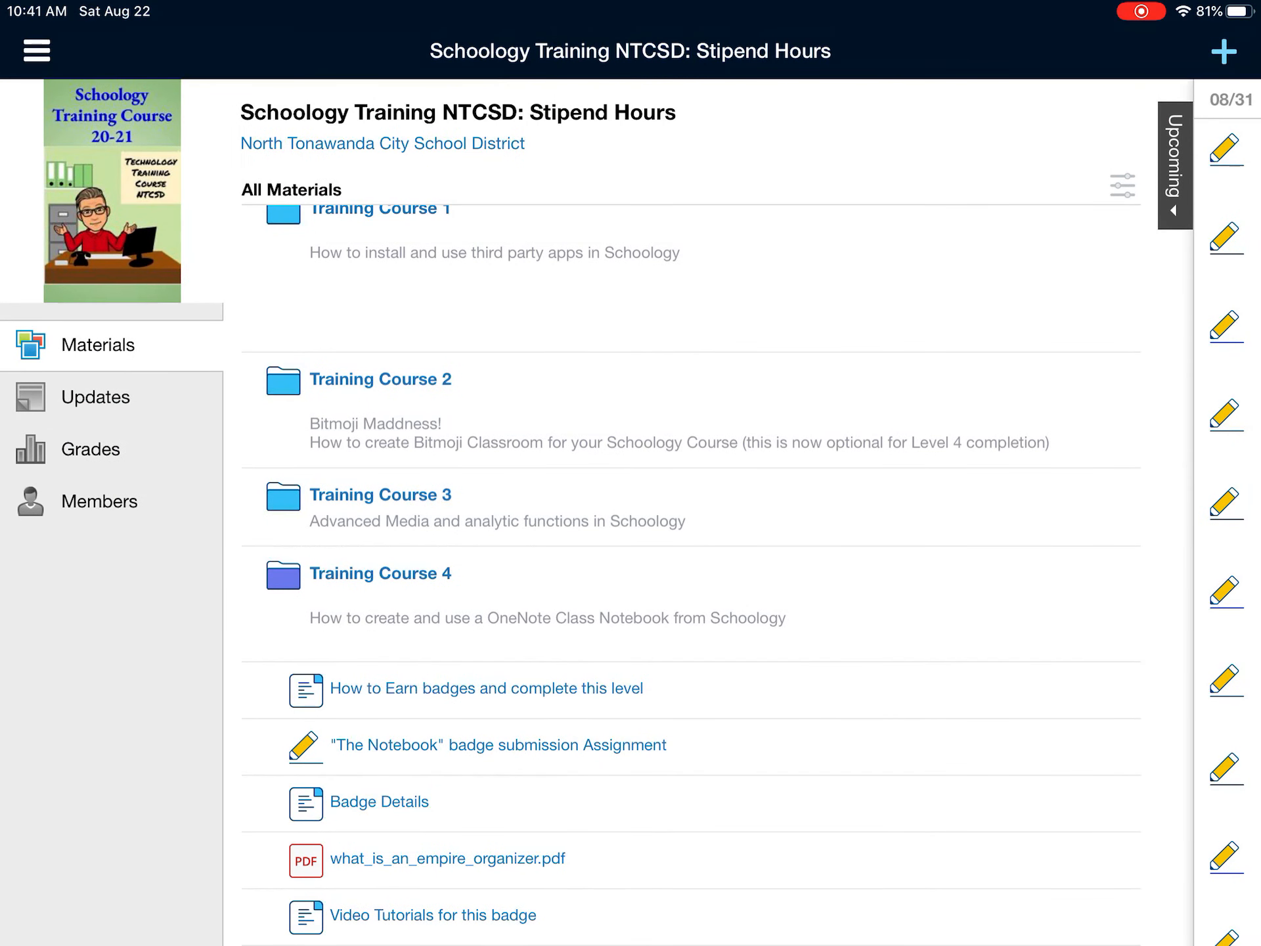
click(497, 745)
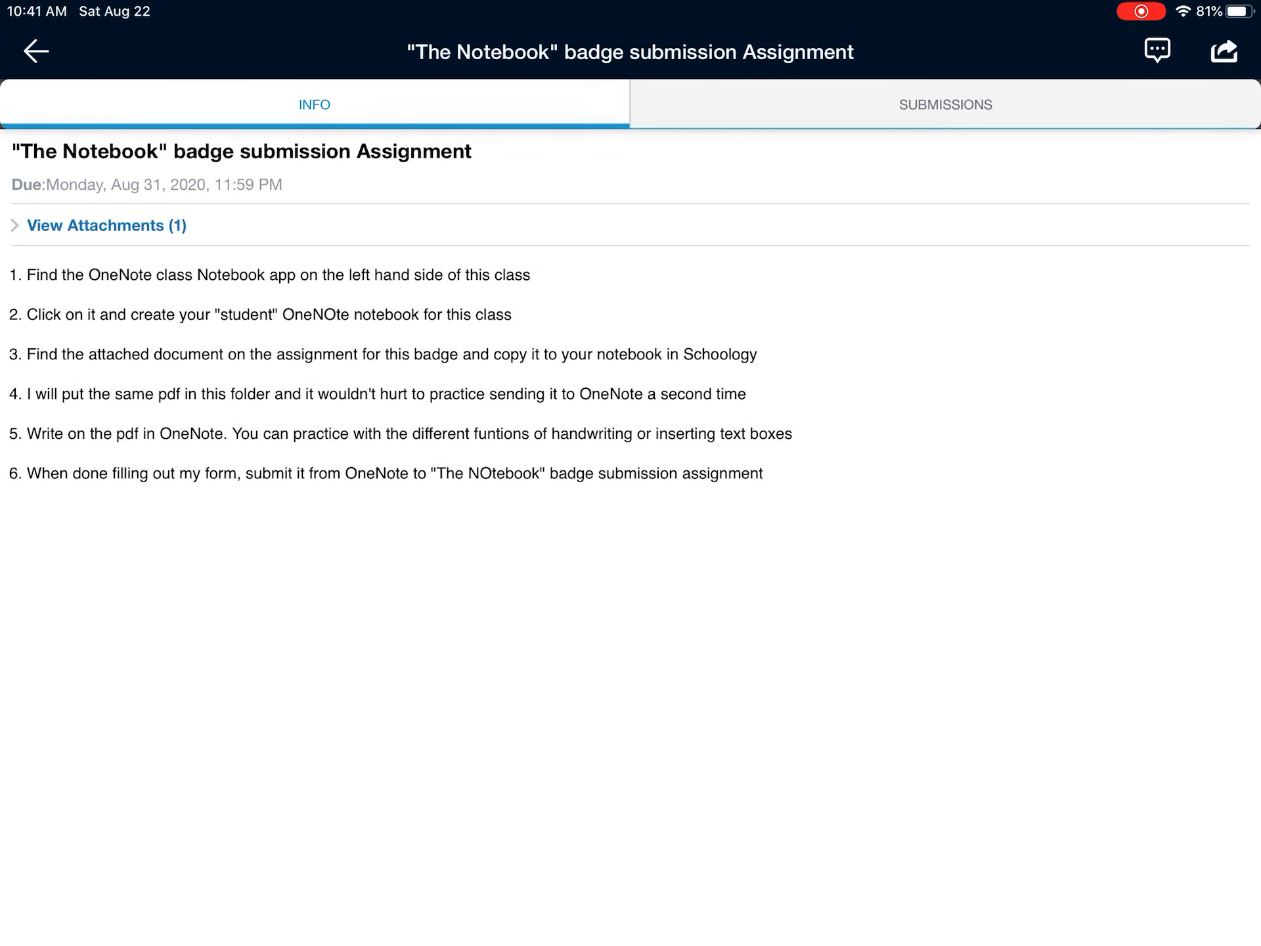
click(105, 225)
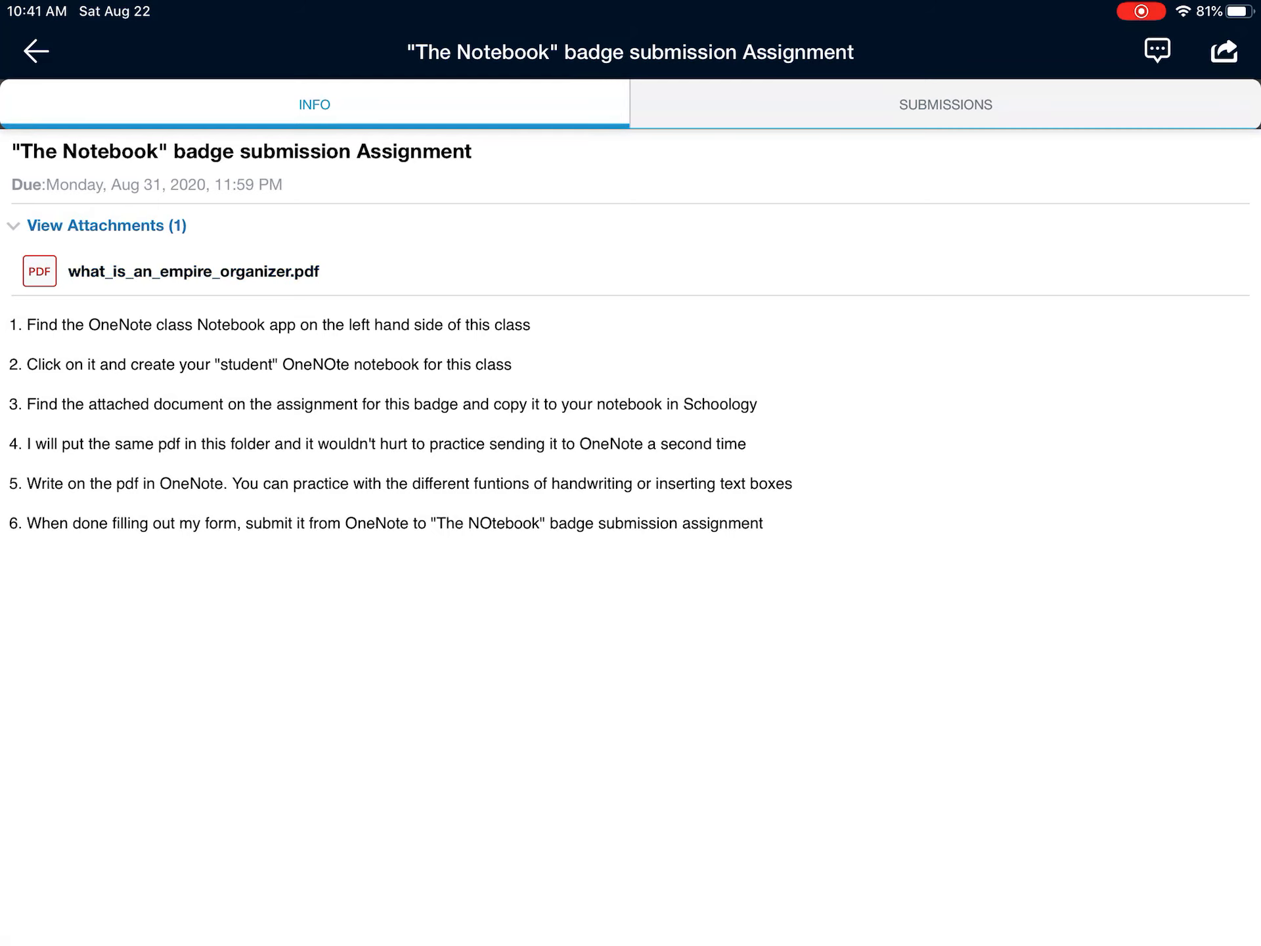
View what_is_an_empire_organizer.pdf and bring up its iPad share sheet
click(191, 270)
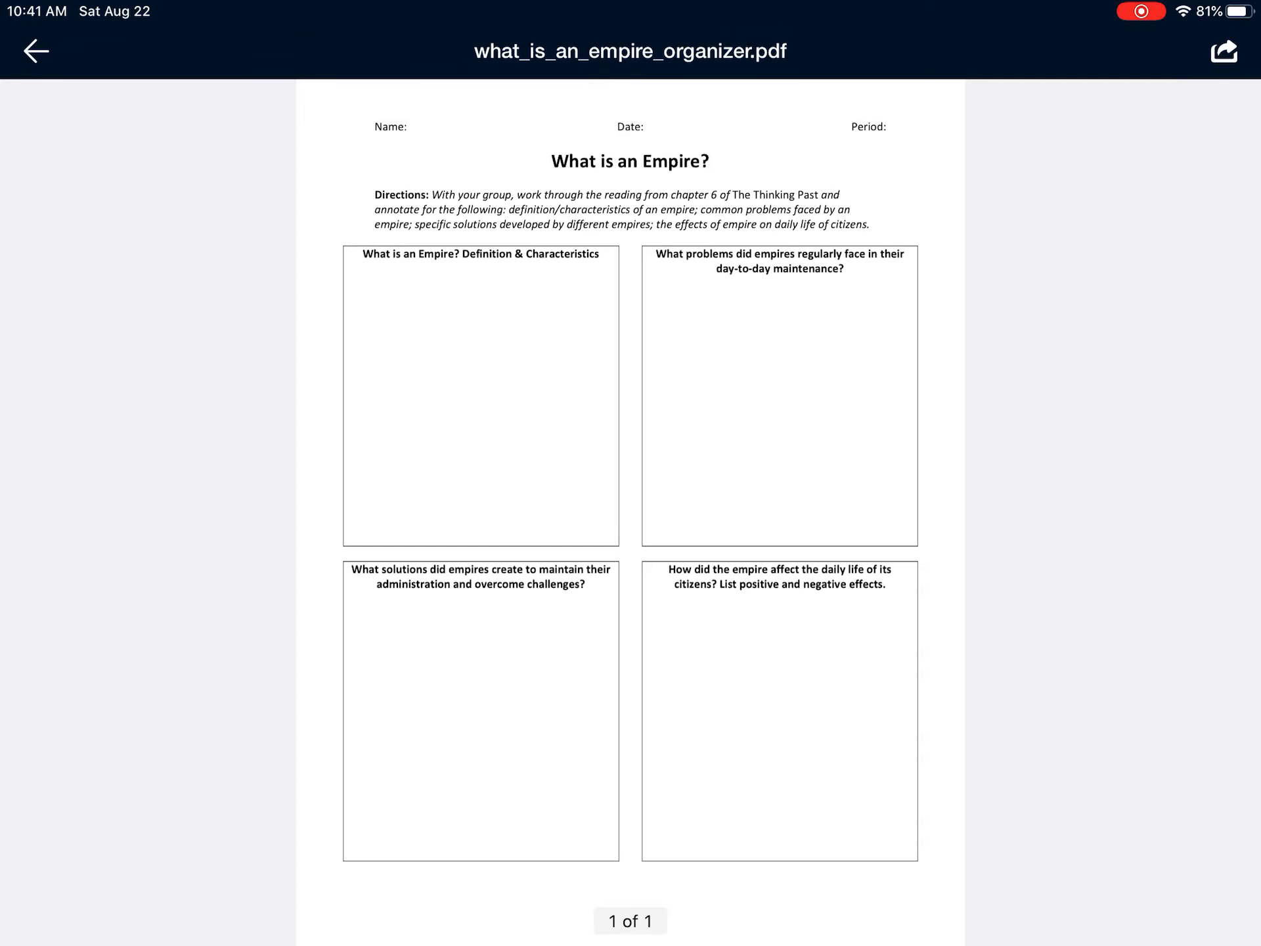
click(1222, 51)
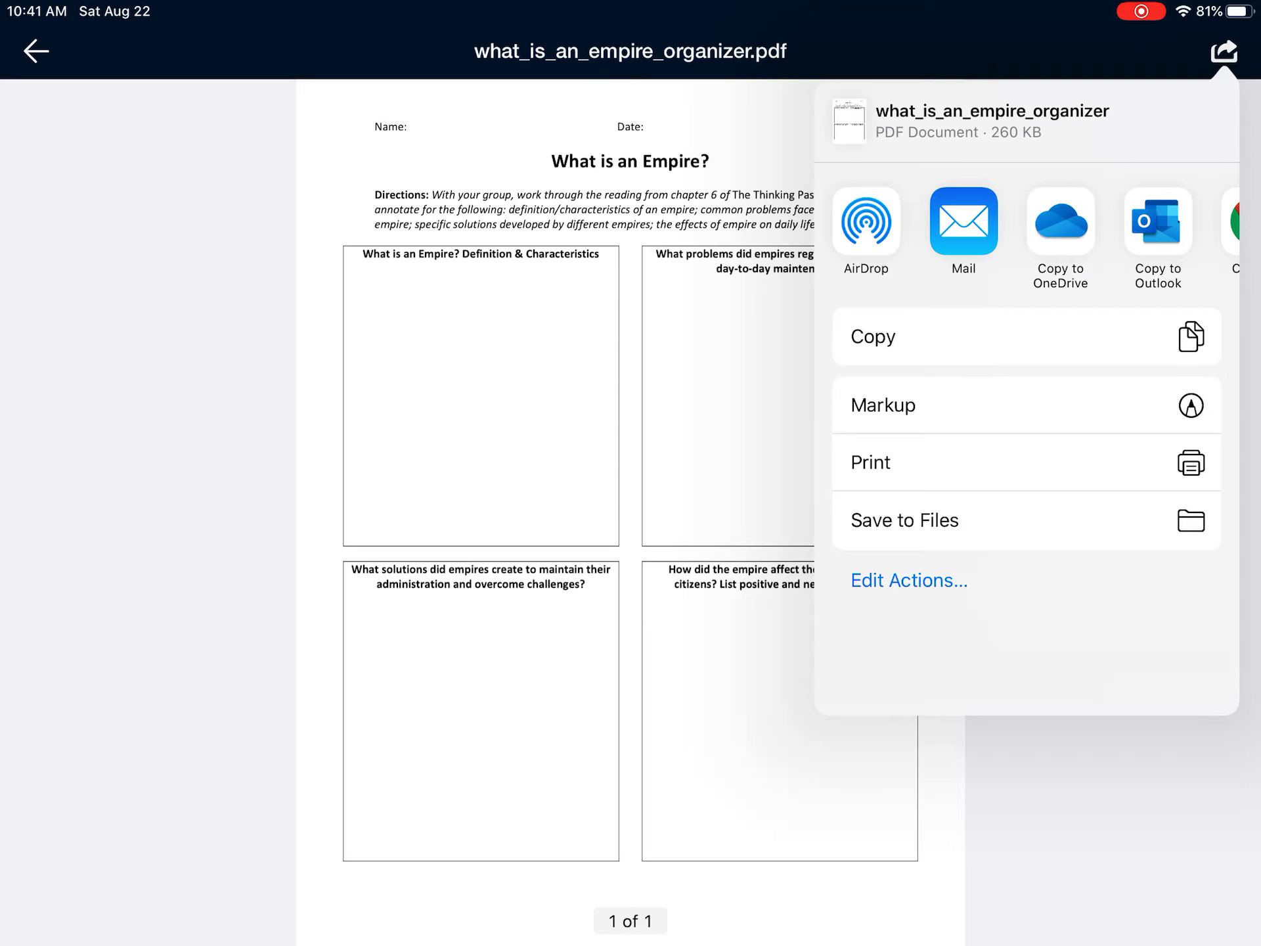
Copy the empire organizer PDF to OneNote from the share sheet's full Apps list
scroll(left, 3)
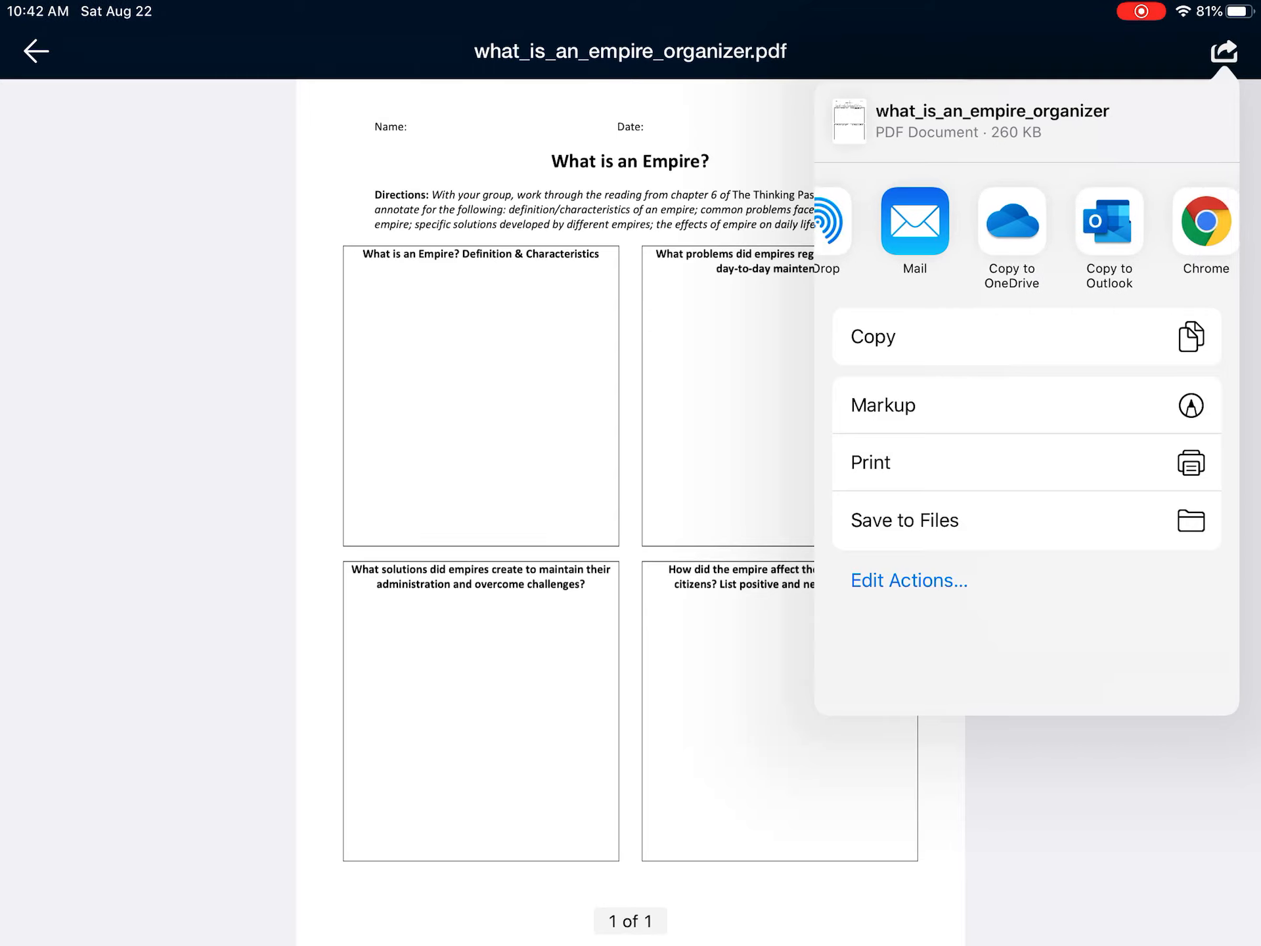
scroll(left, 3)
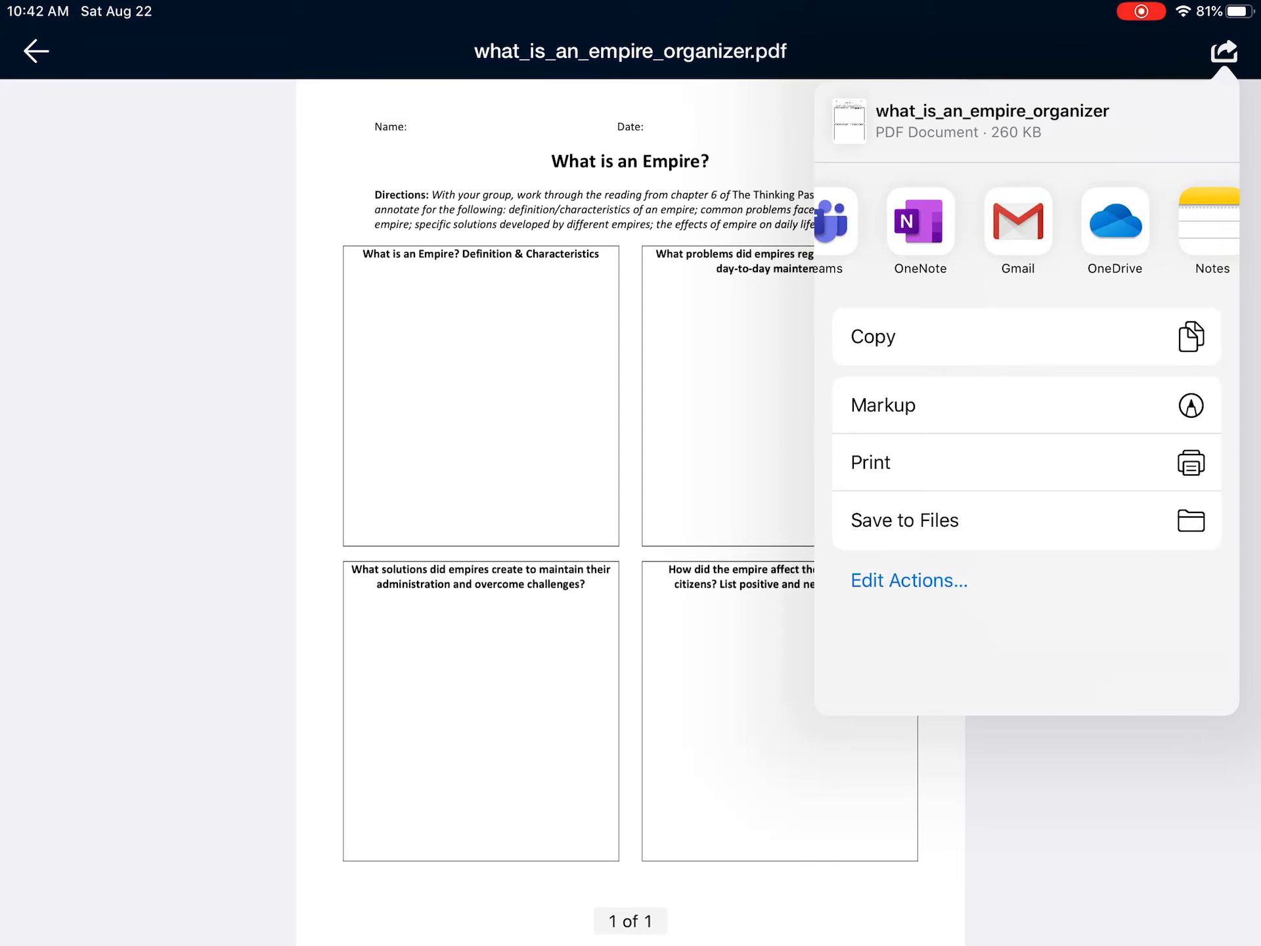
scroll(left, 3)
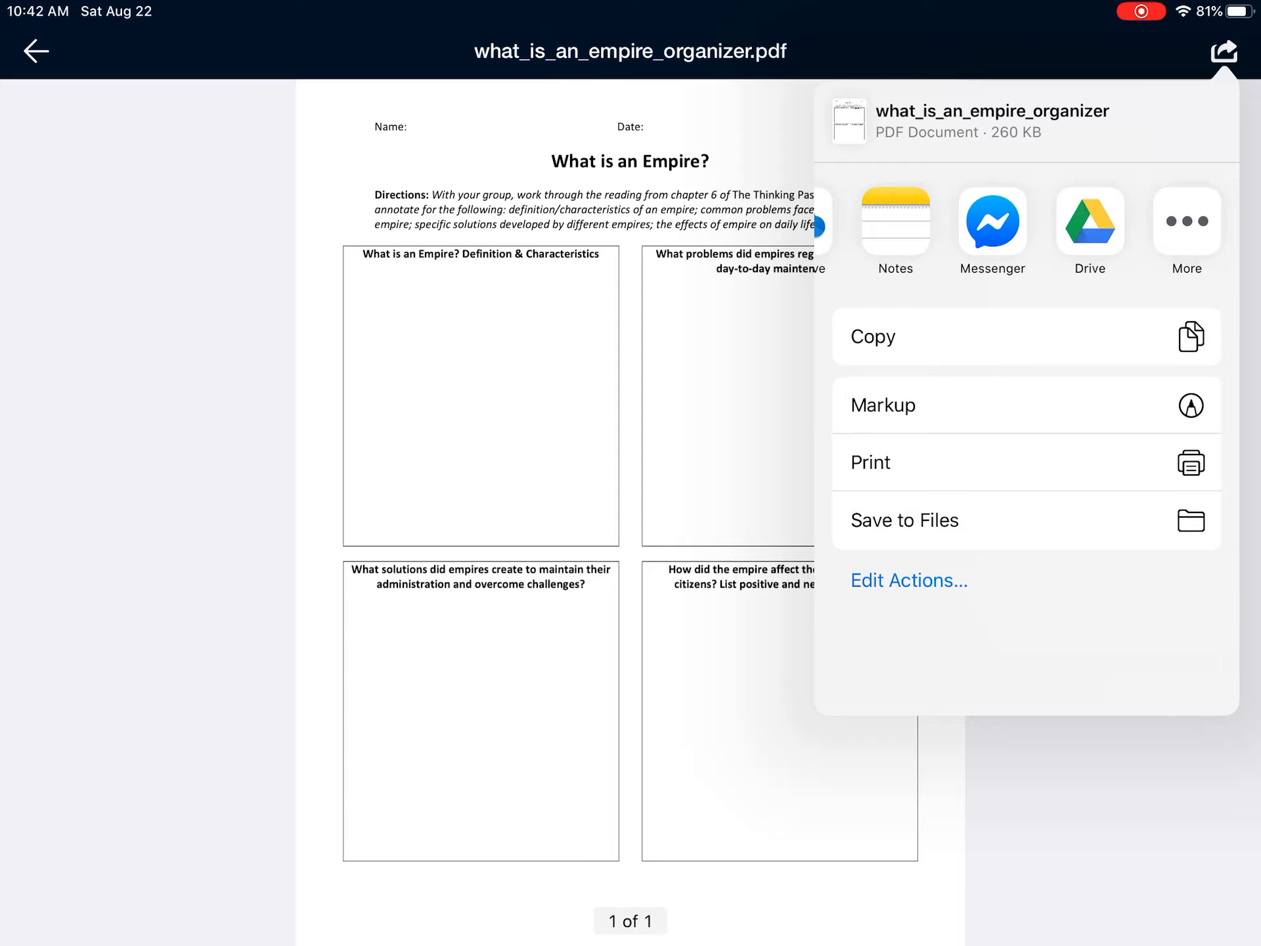
click(1187, 221)
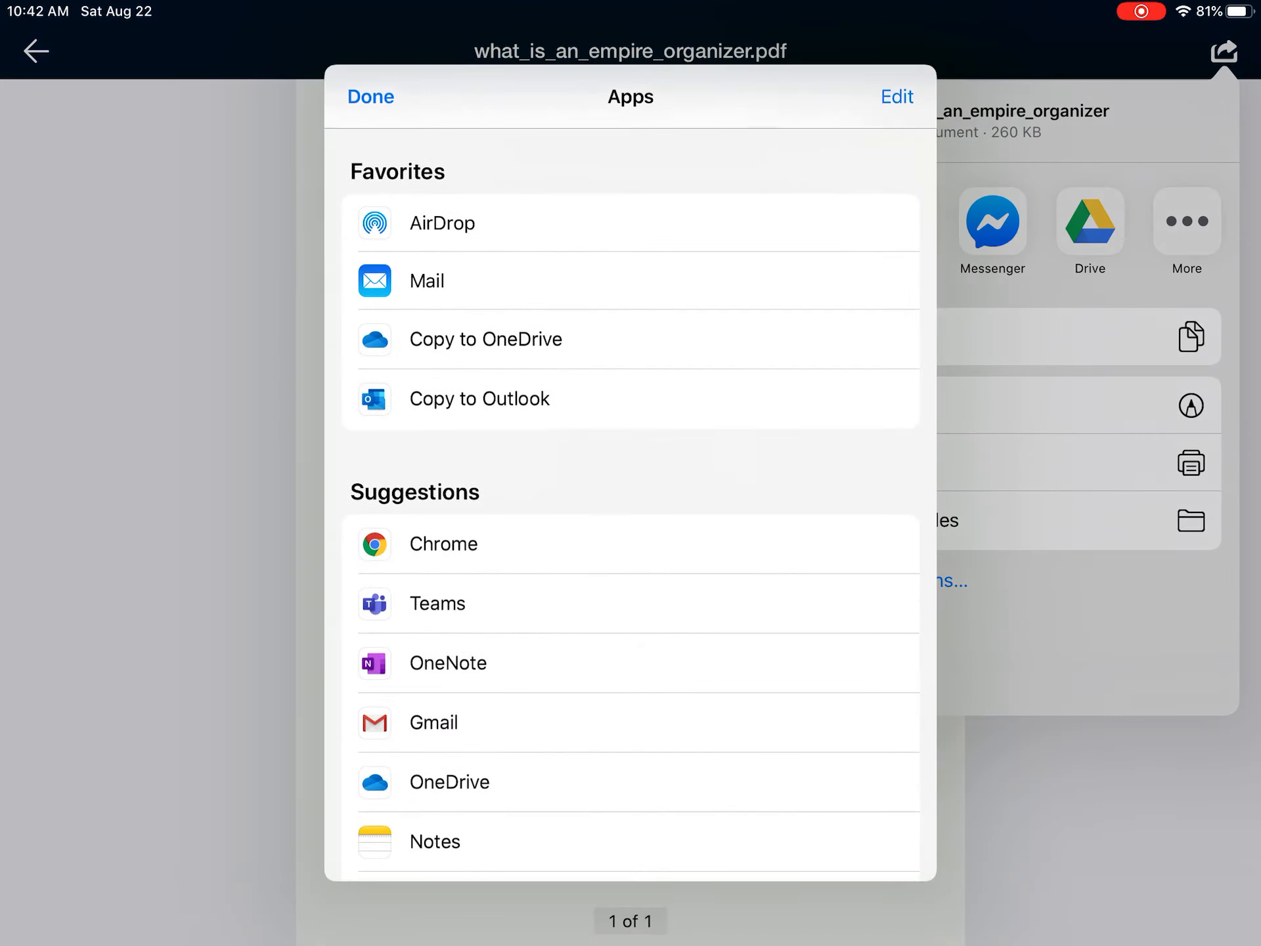
scroll(down, 3)
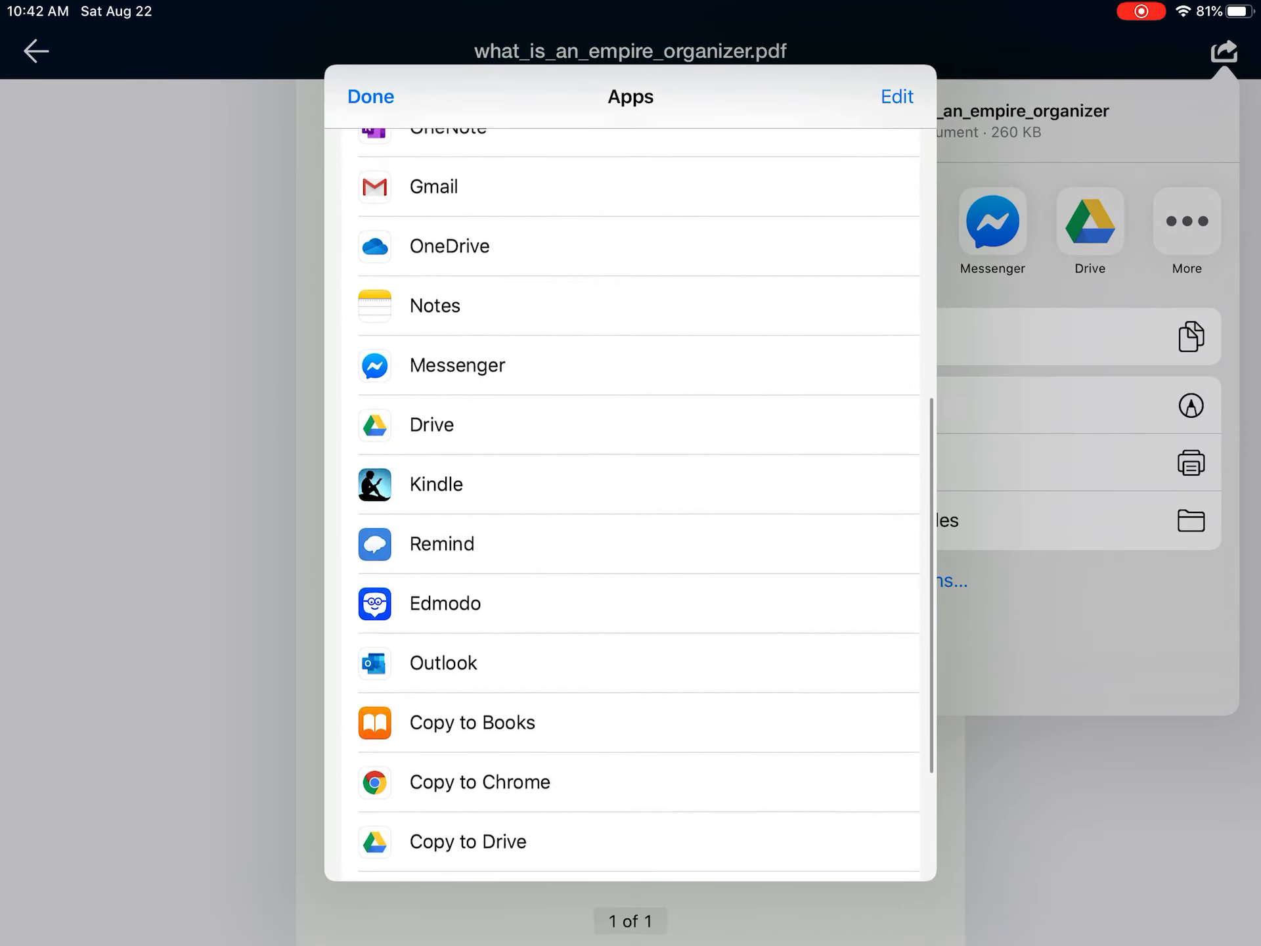
scroll(down, 3)
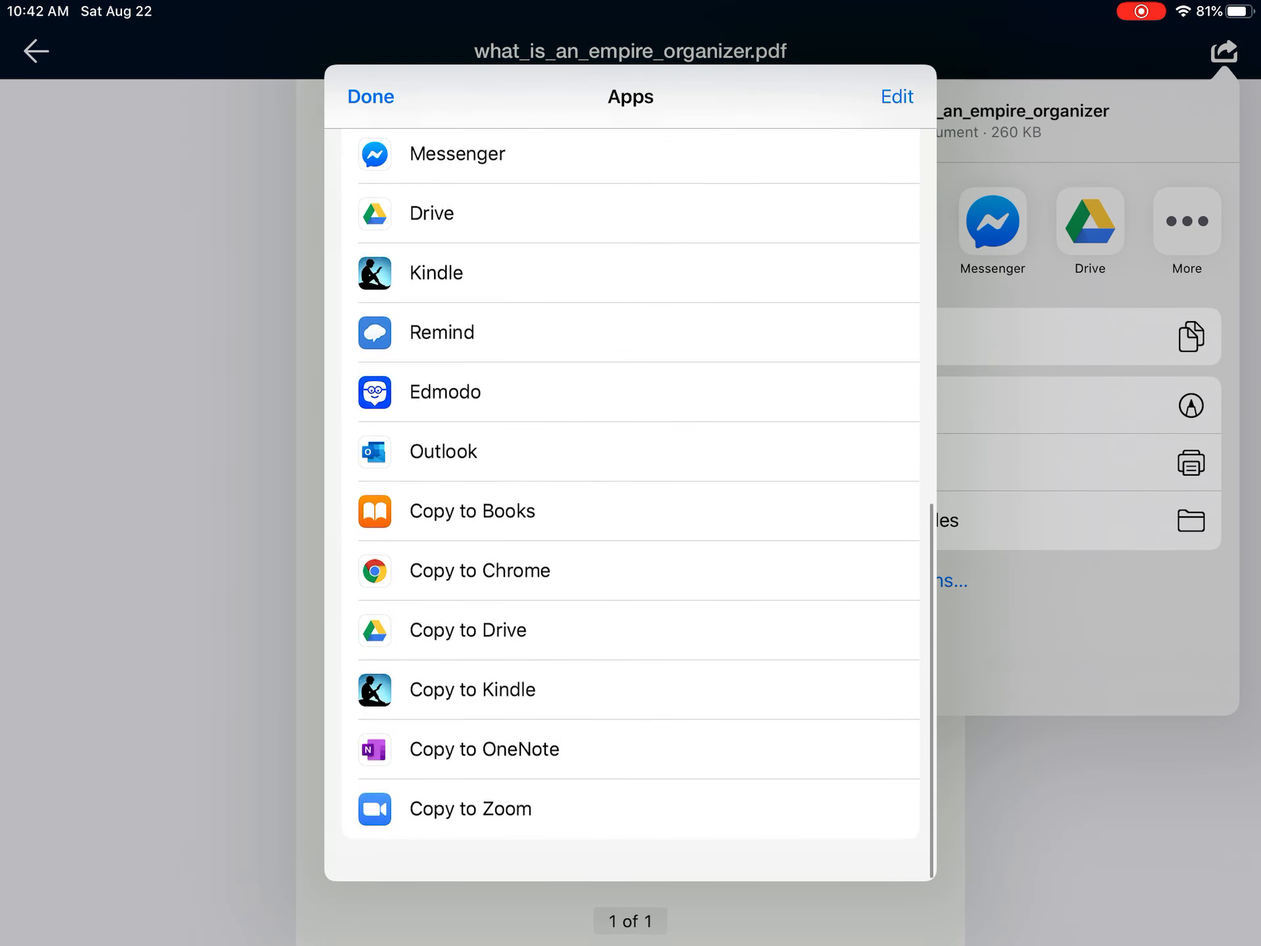
click(484, 749)
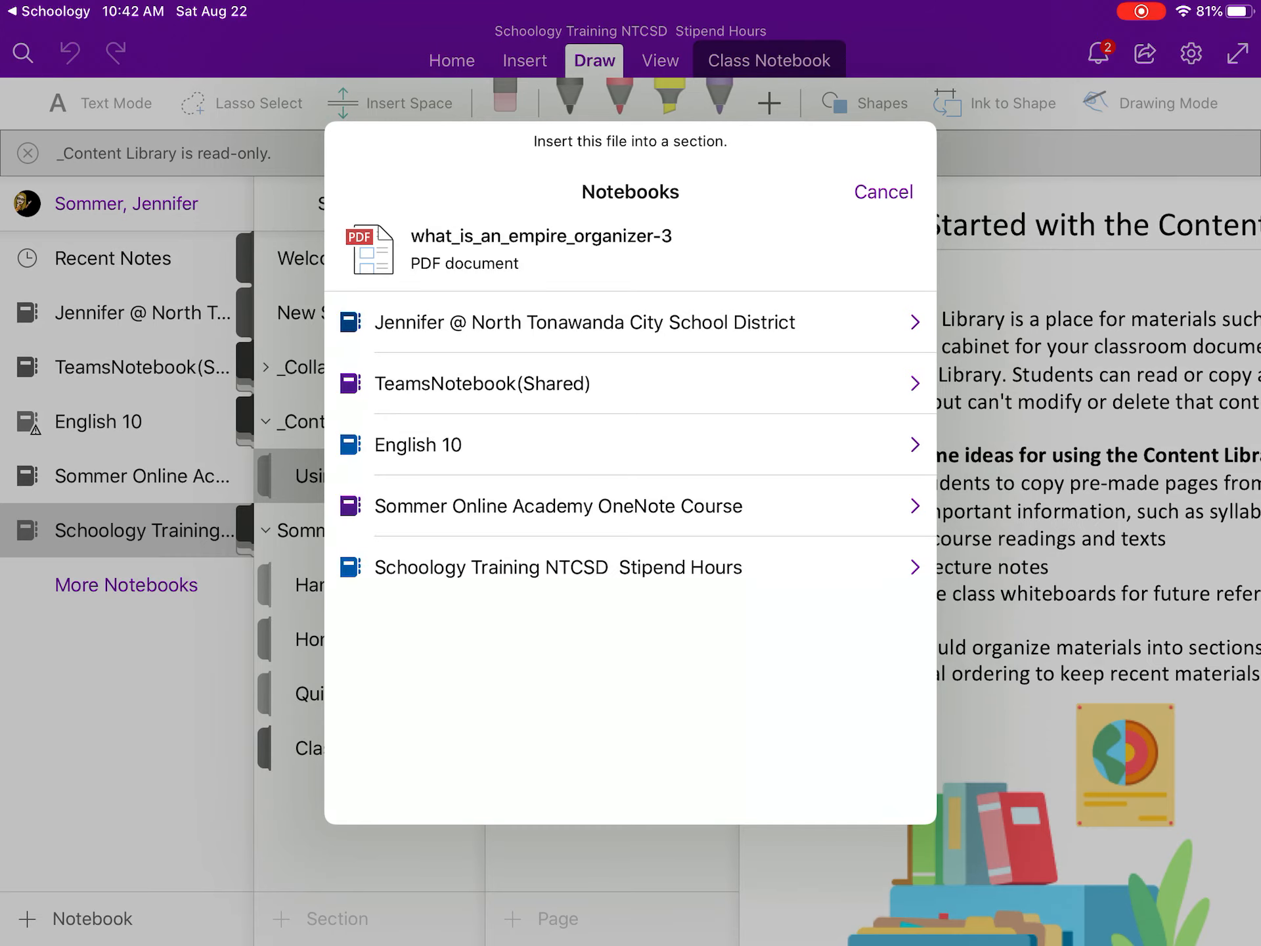
Pick the Stipend Hours notebook and its student section group in OneNote, then return to Schoology
click(558, 567)
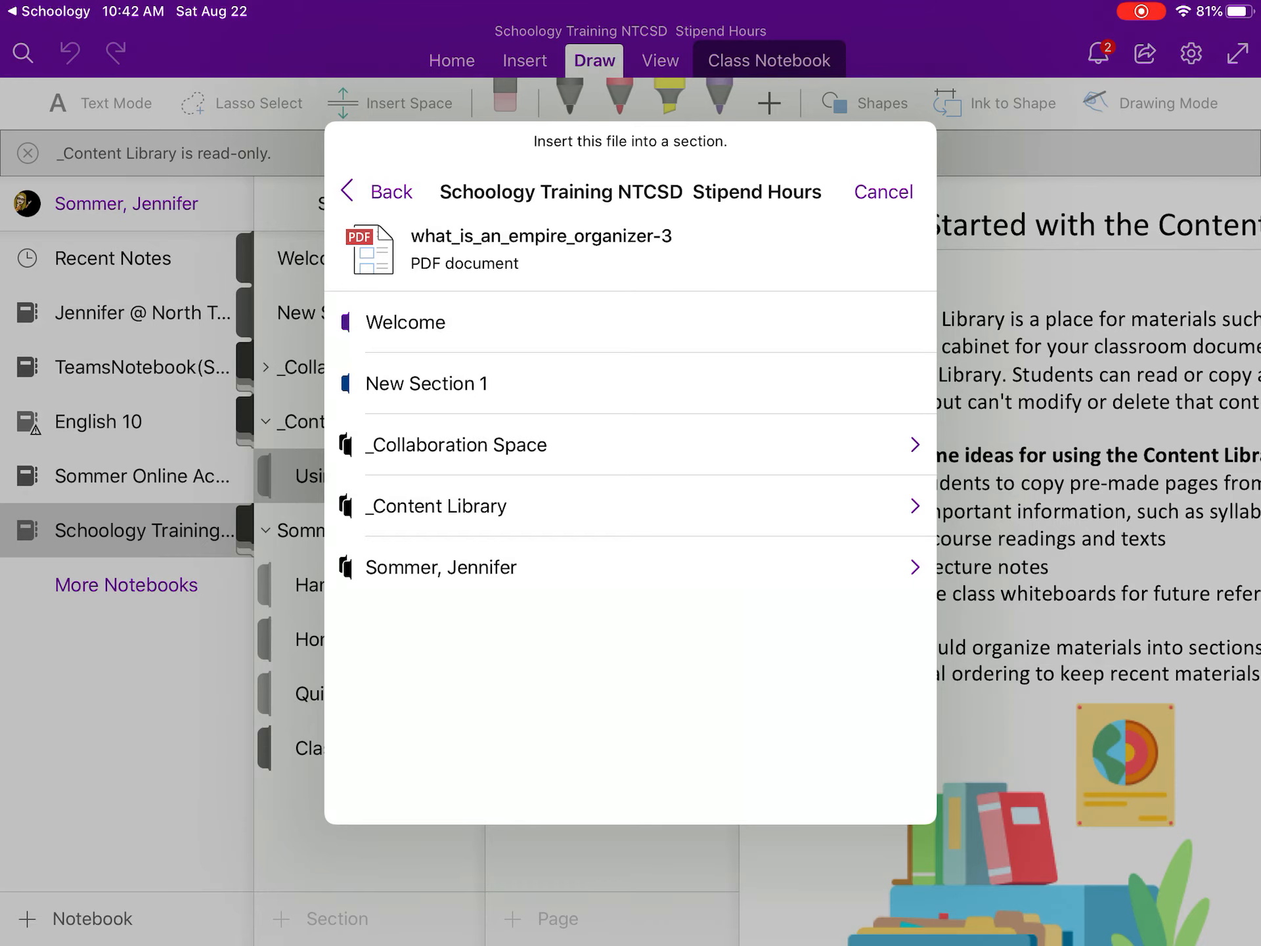
click(441, 566)
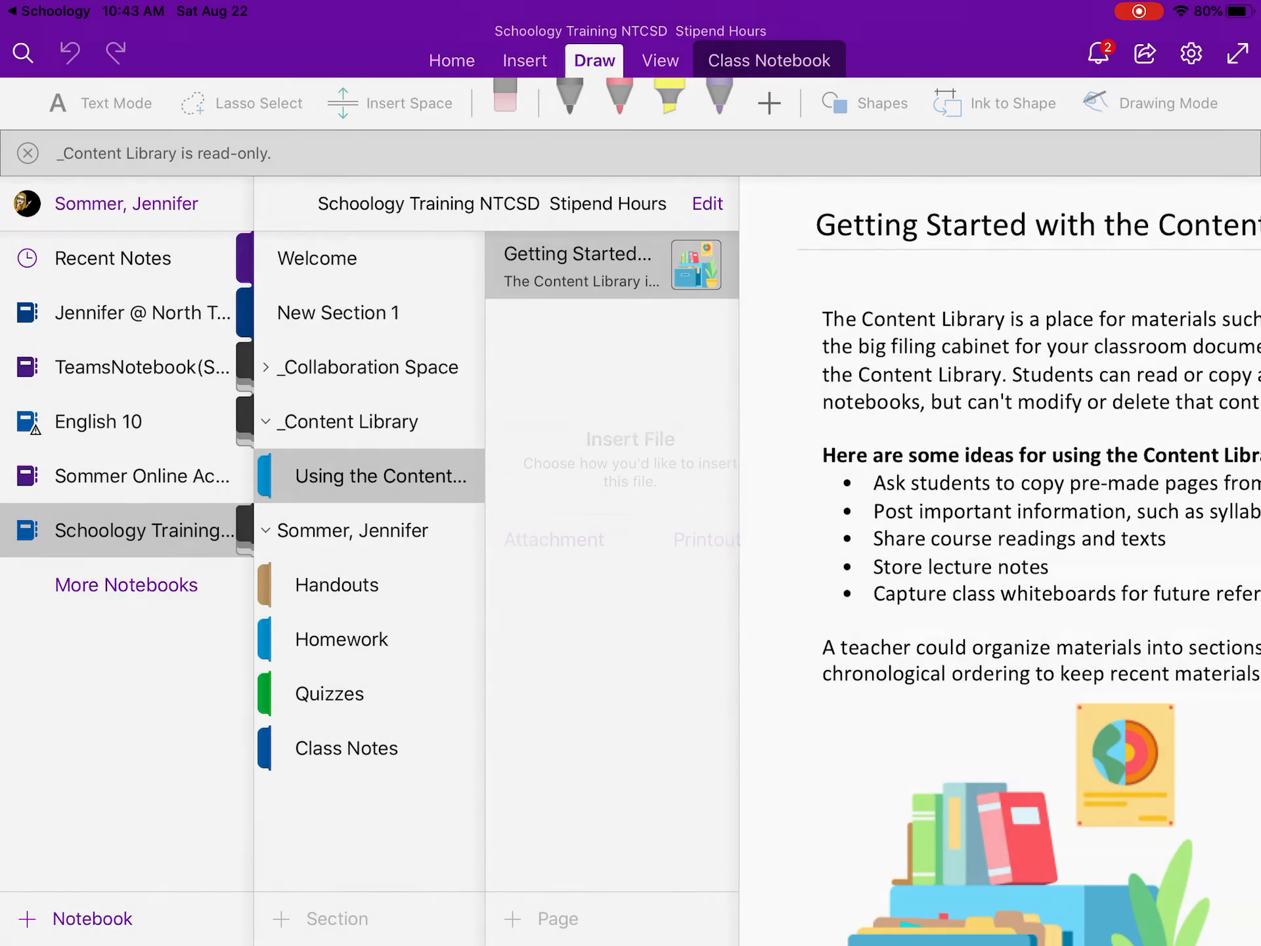
click(347, 747)
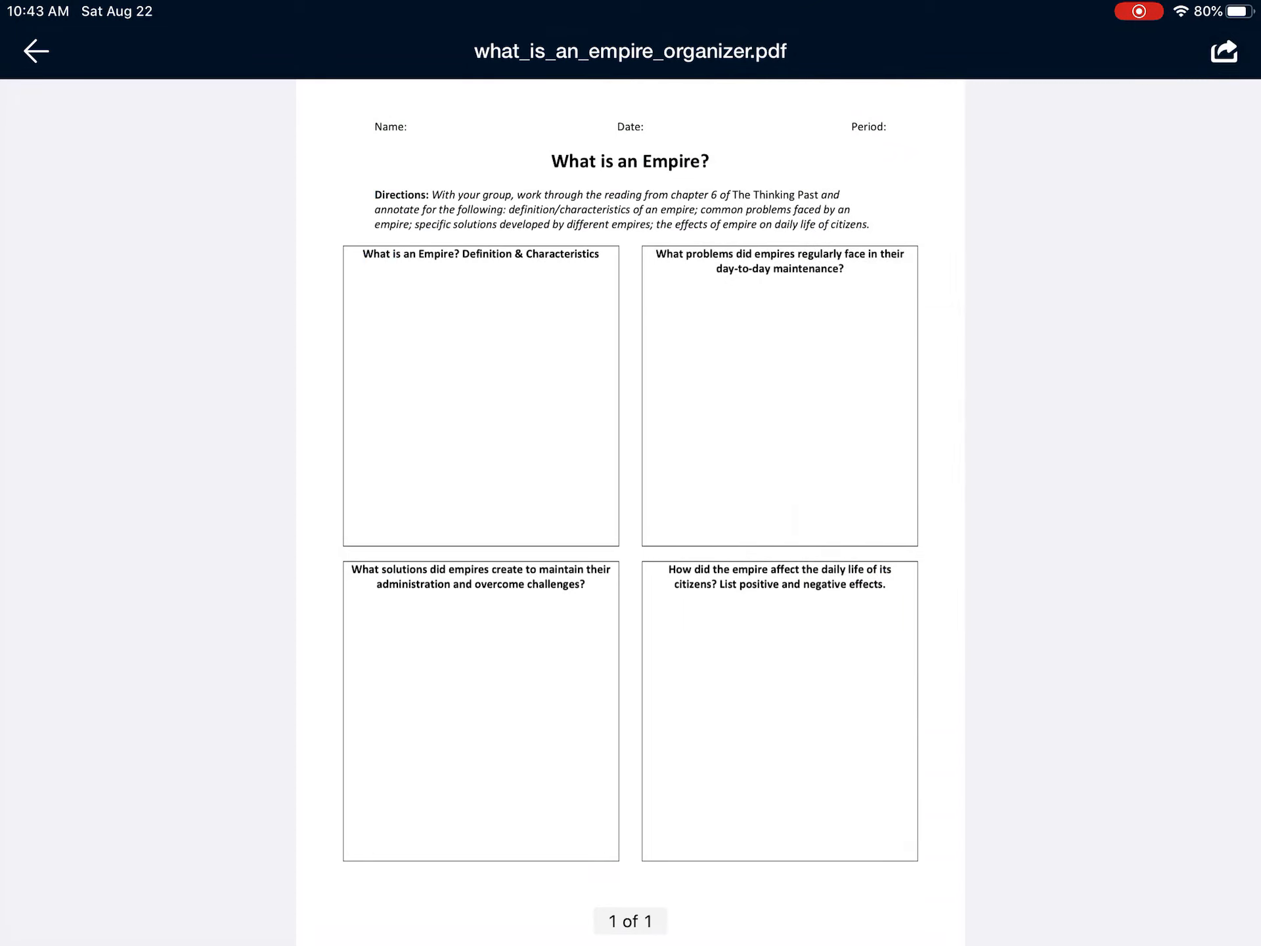
Share the empire organizer PDF through the OneNote share extension to reach its Location list
click(1222, 51)
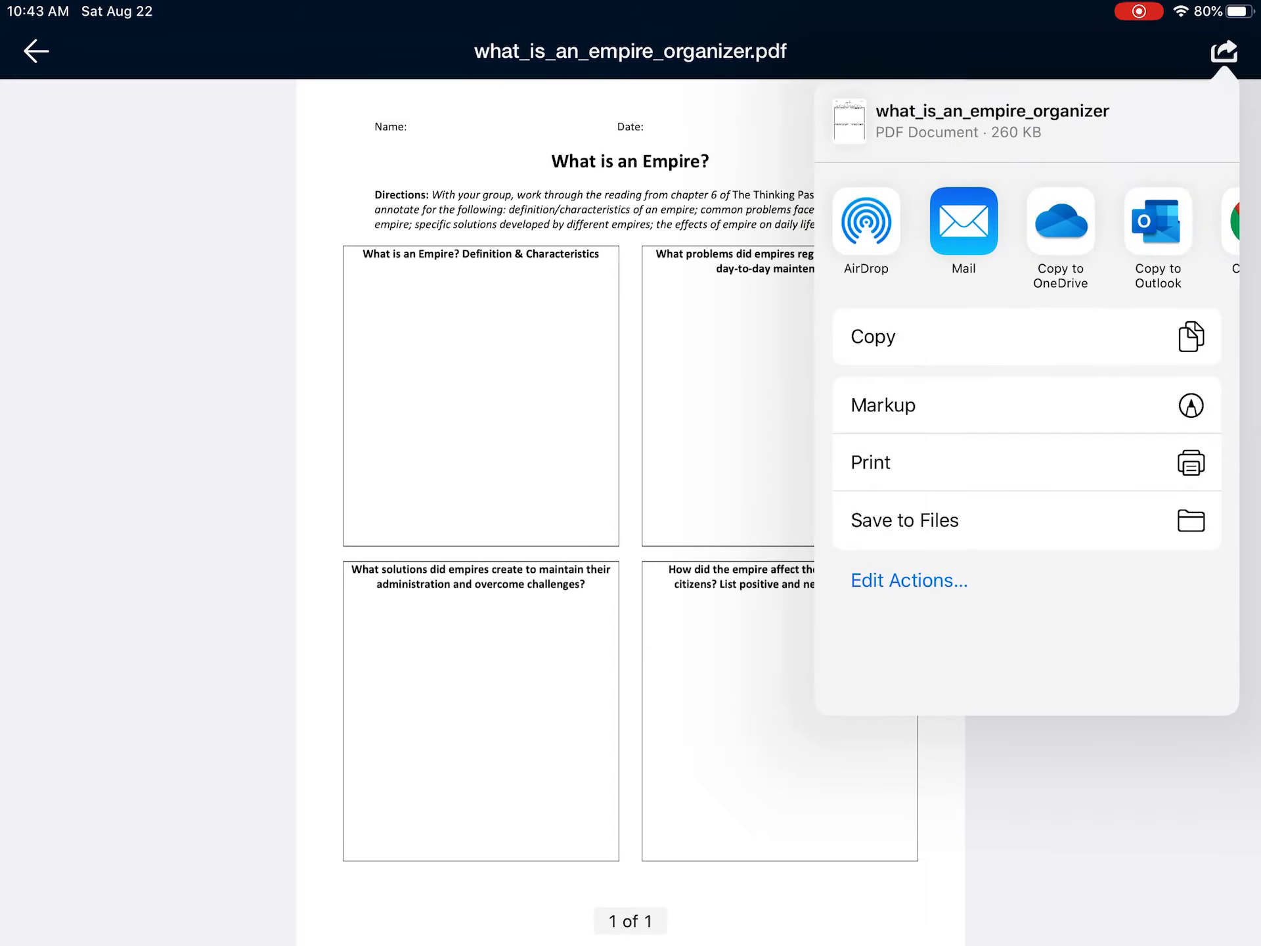
scroll(left, 3)
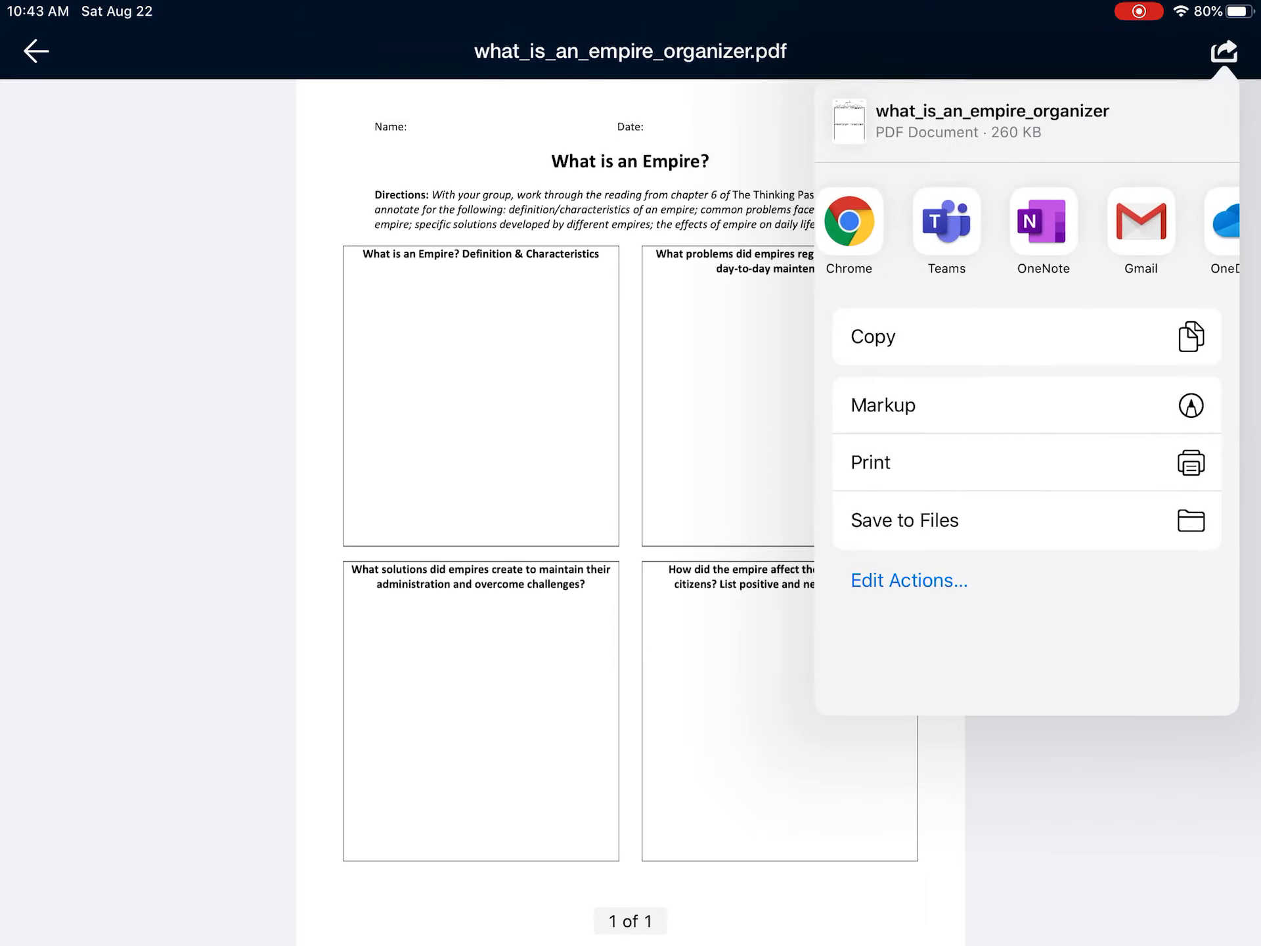
click(1042, 223)
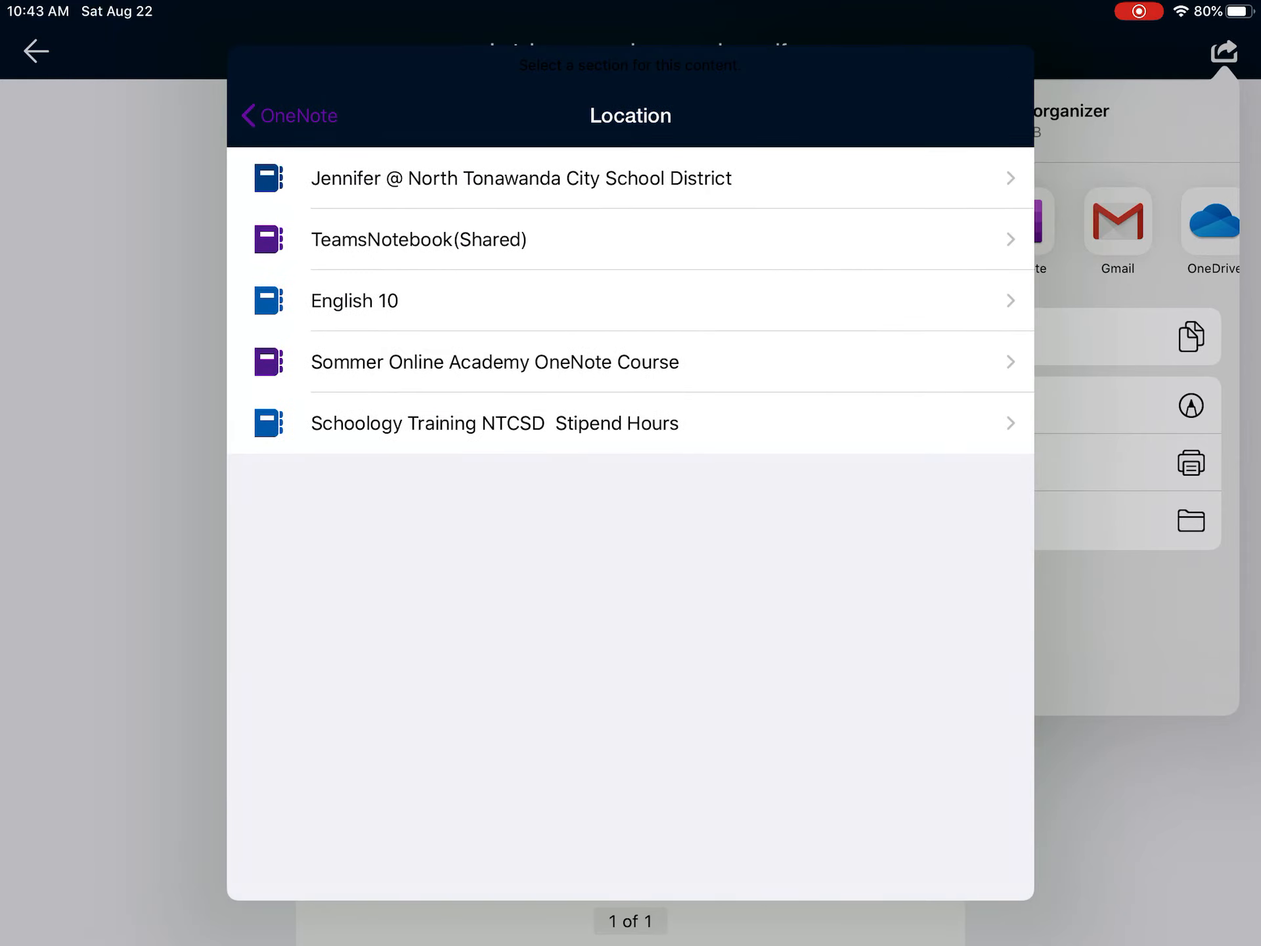
Choose the Stipend Hours notebook's Class Notes section as Location and send the PDF
click(494, 422)
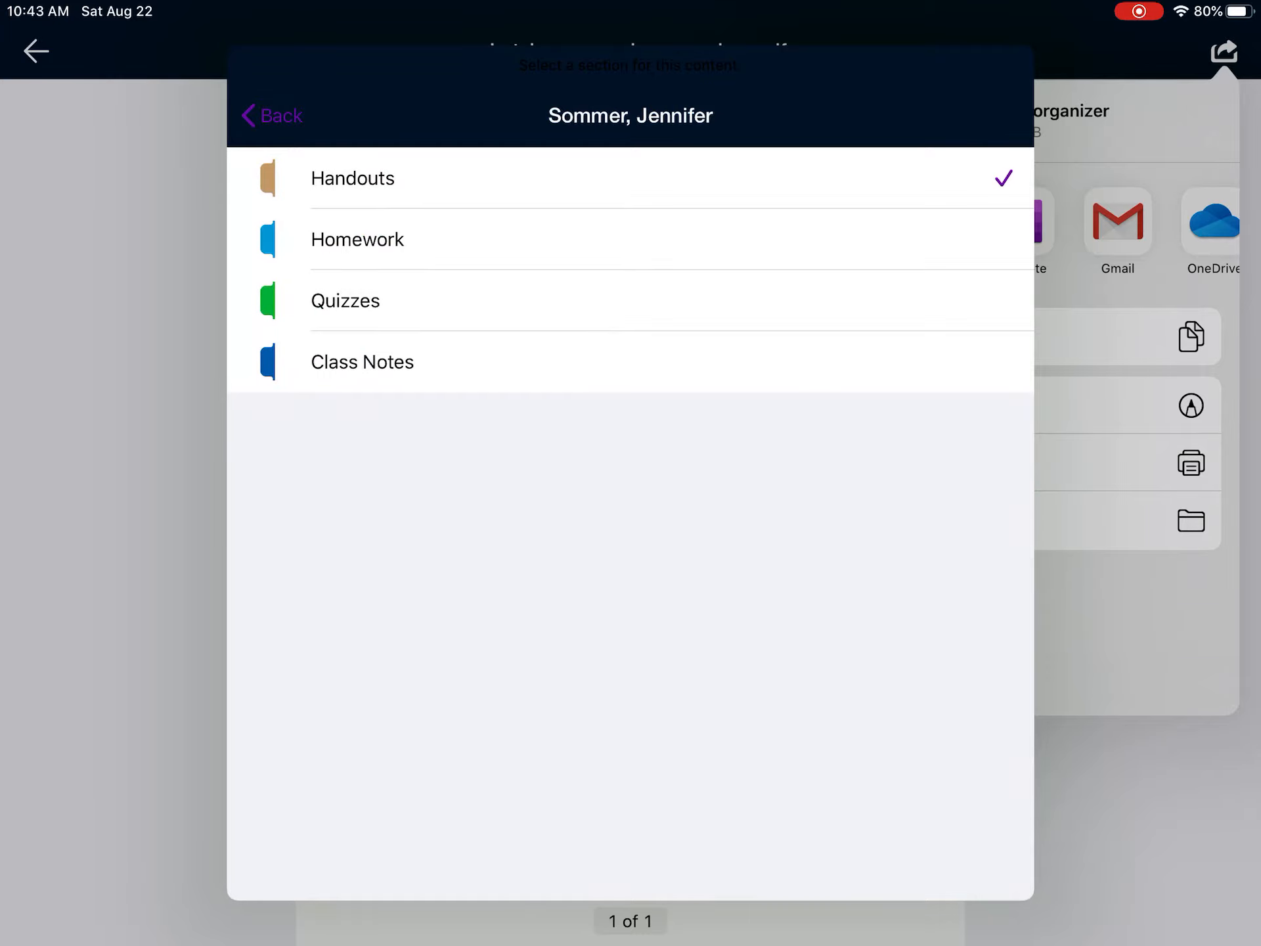
click(363, 362)
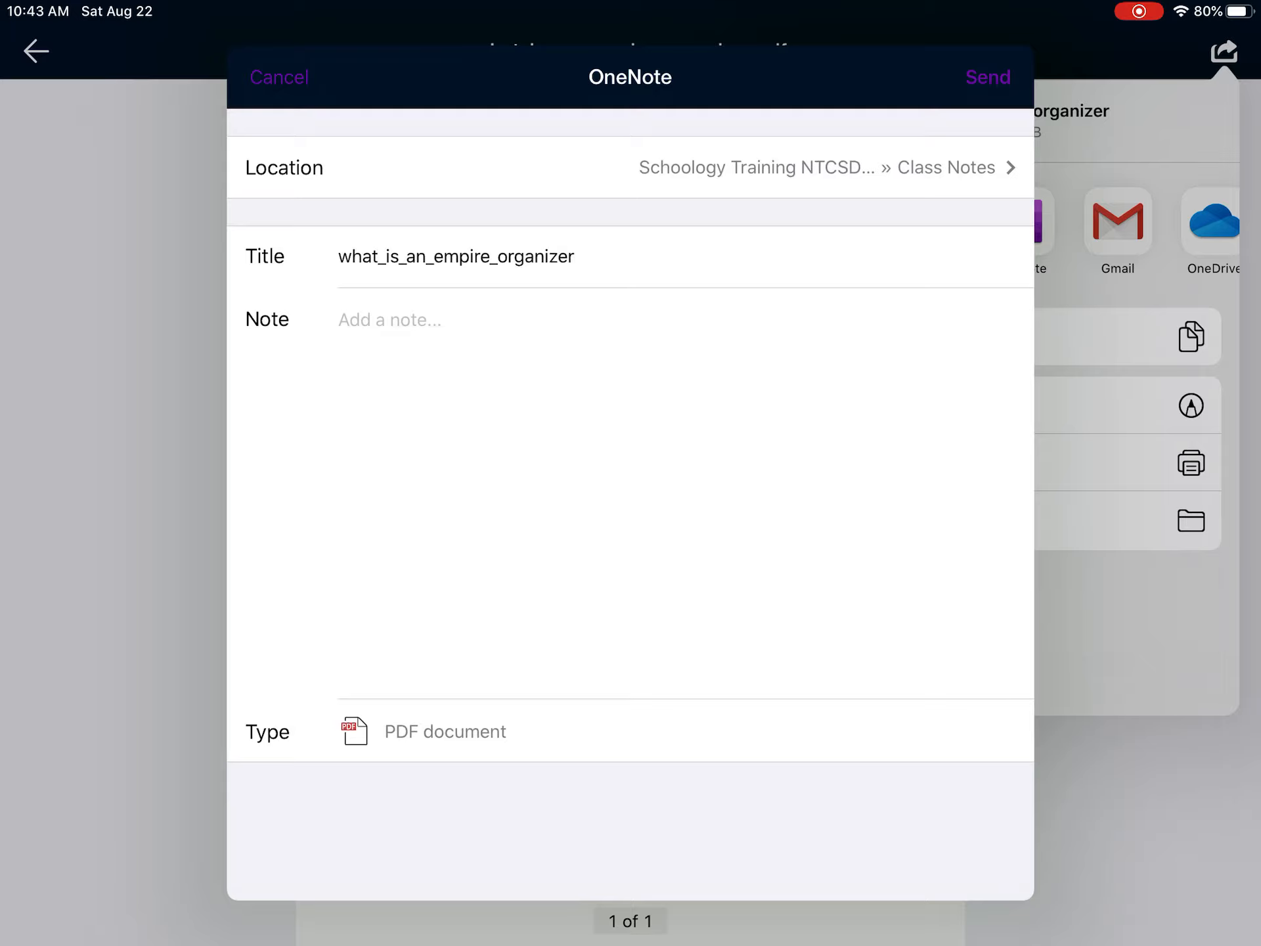
click(278, 77)
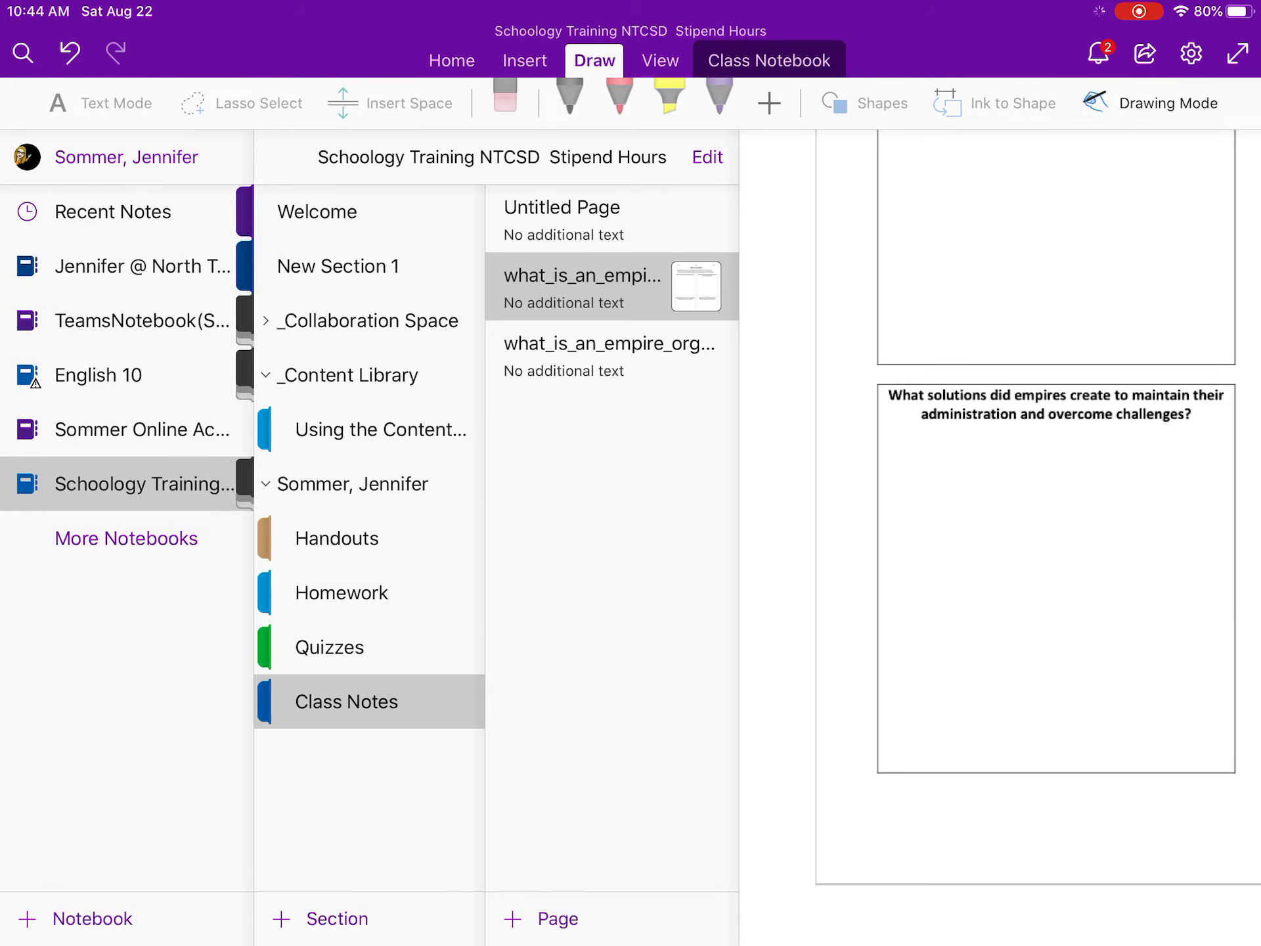
Open the second what_is_an_empire_organizer page and show the attached PDF's context menu
click(609, 356)
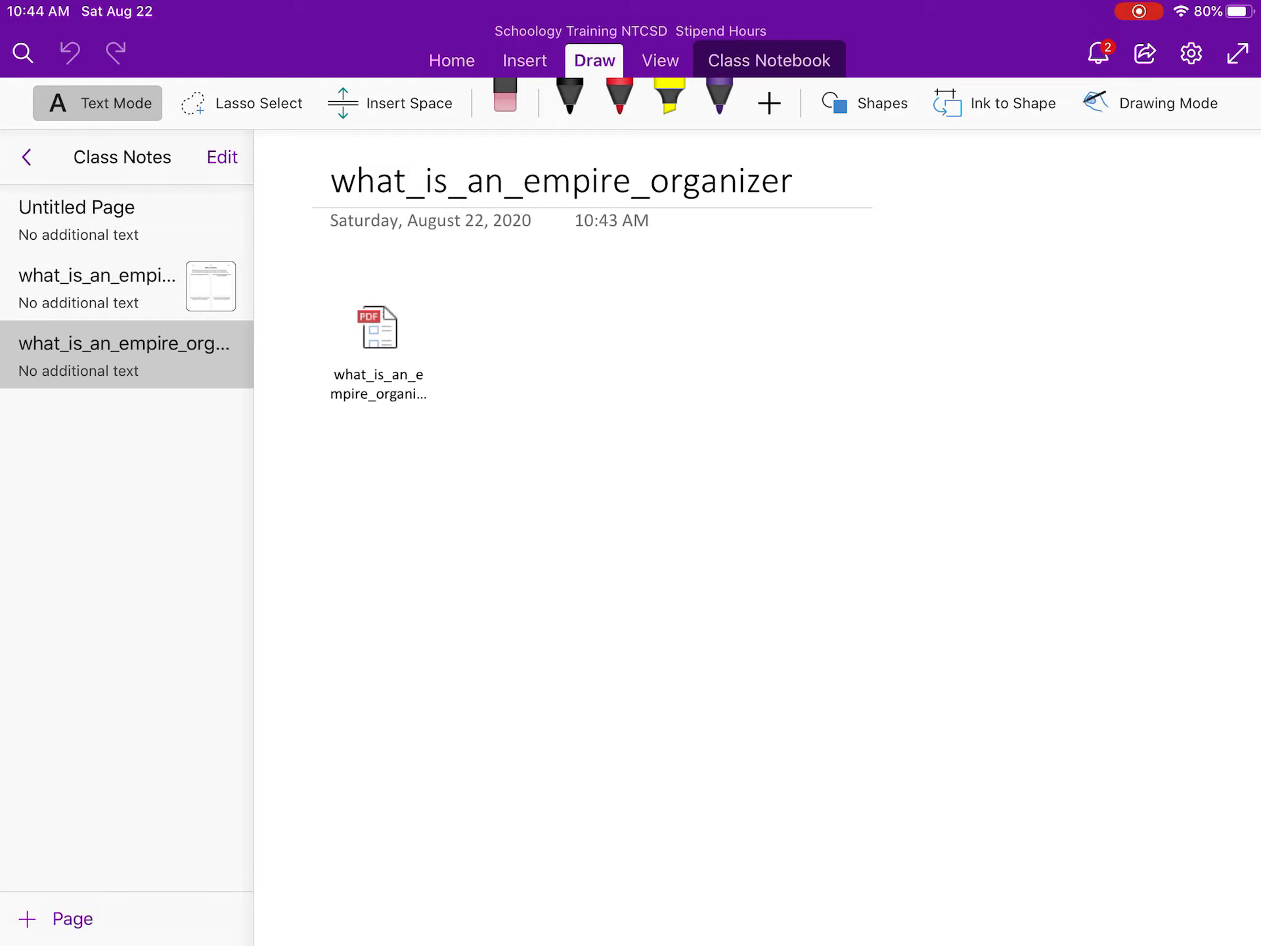
click(377, 350)
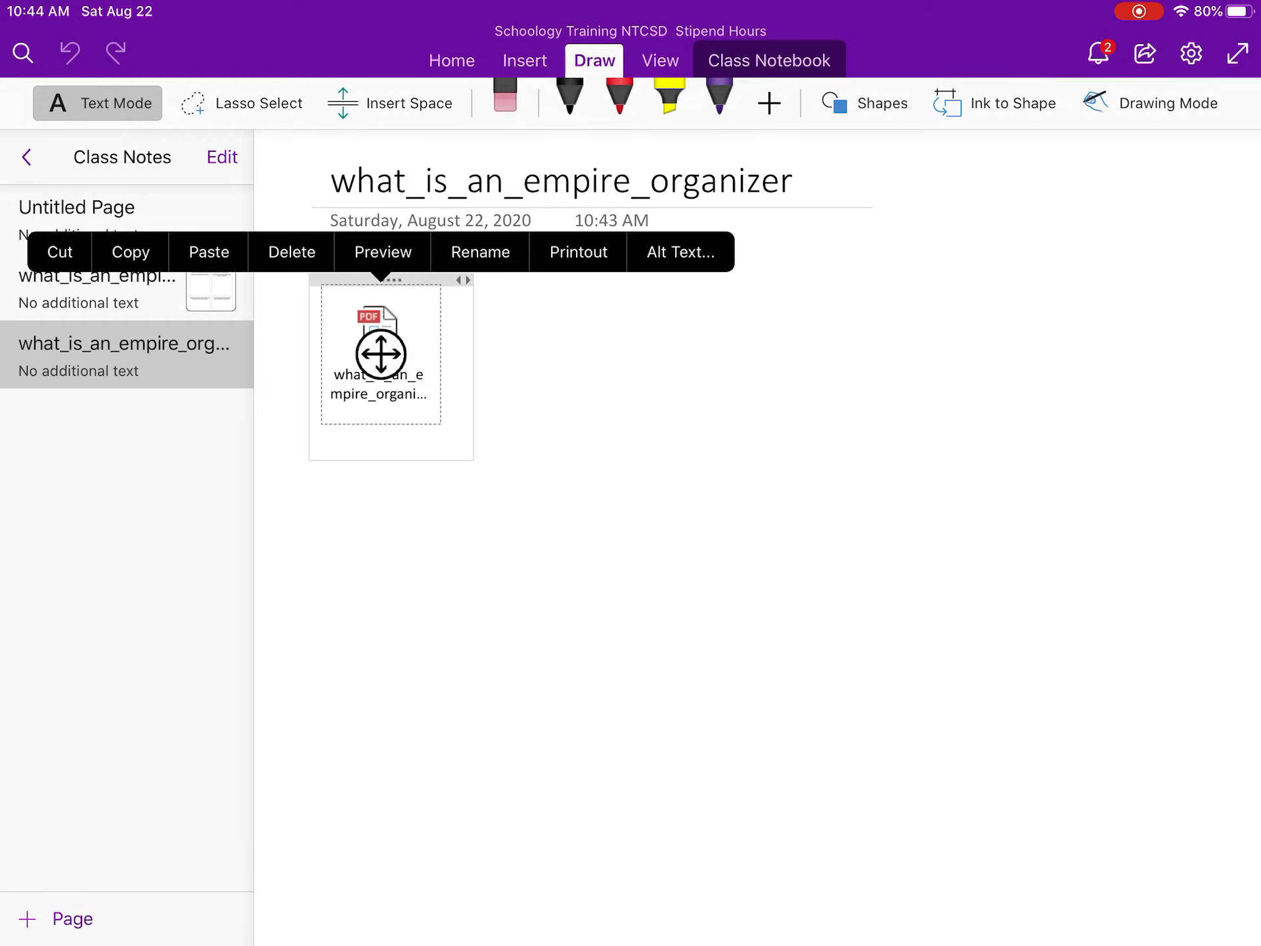